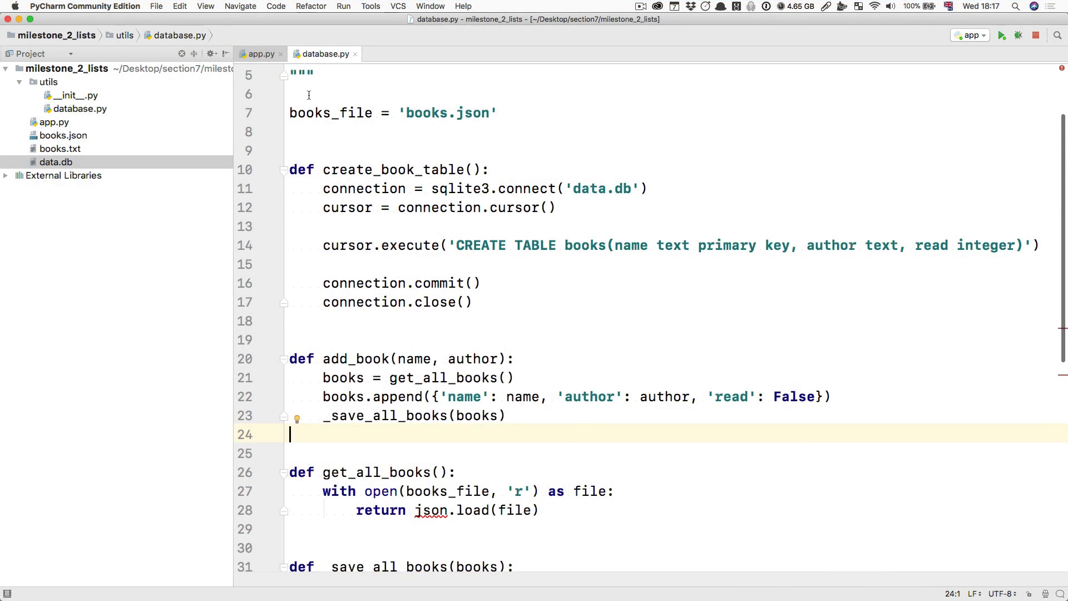
pyautogui.moveTo(497, 421)
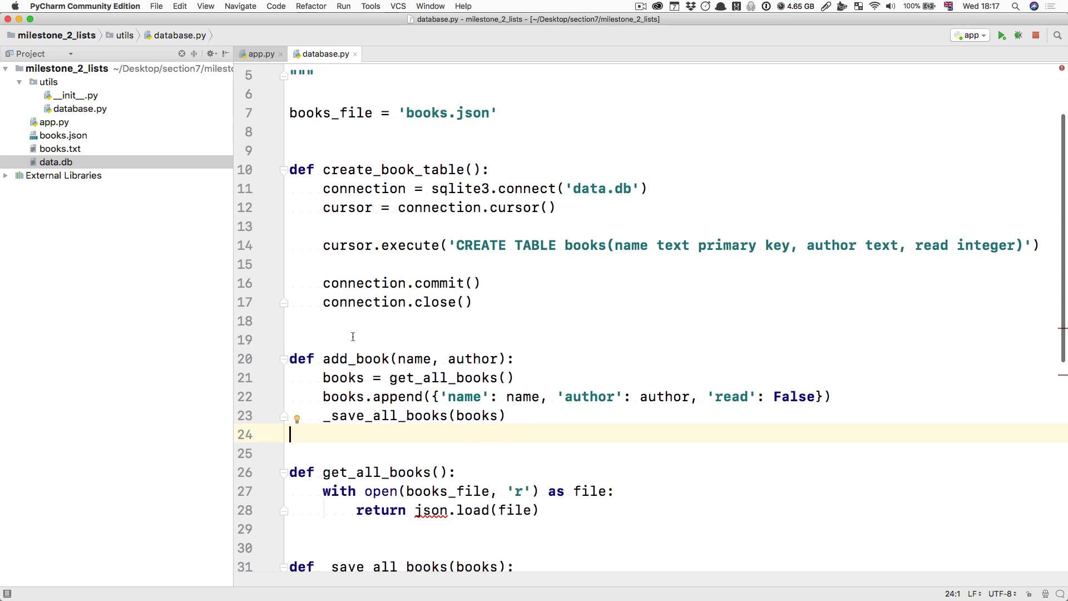
# Delete add_book's get_all_books, append and _save_all_books lines.
pyautogui.doubleClick(355, 359)
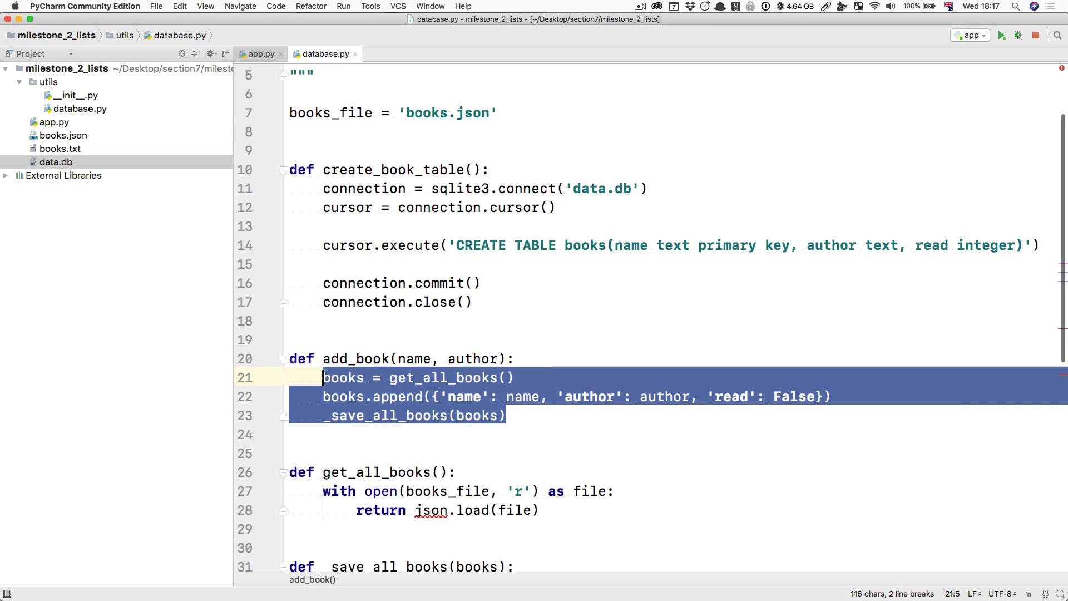
pyautogui.press('Delete')
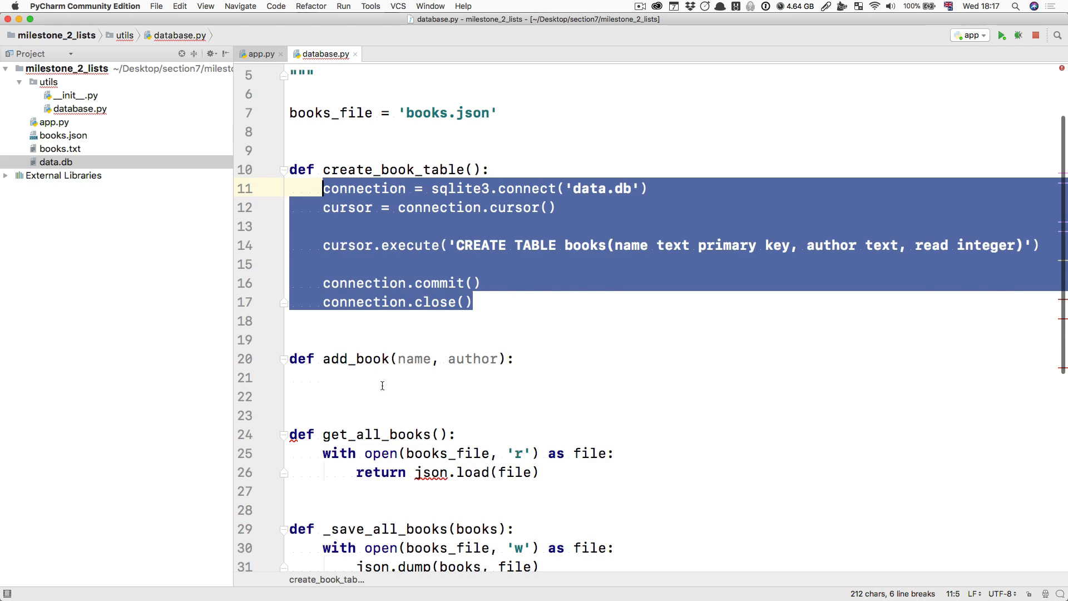
# Give add_book the sqlite connection, cursor, commit and close lines with an empty query string.
pyautogui.doubleClick(480, 434)
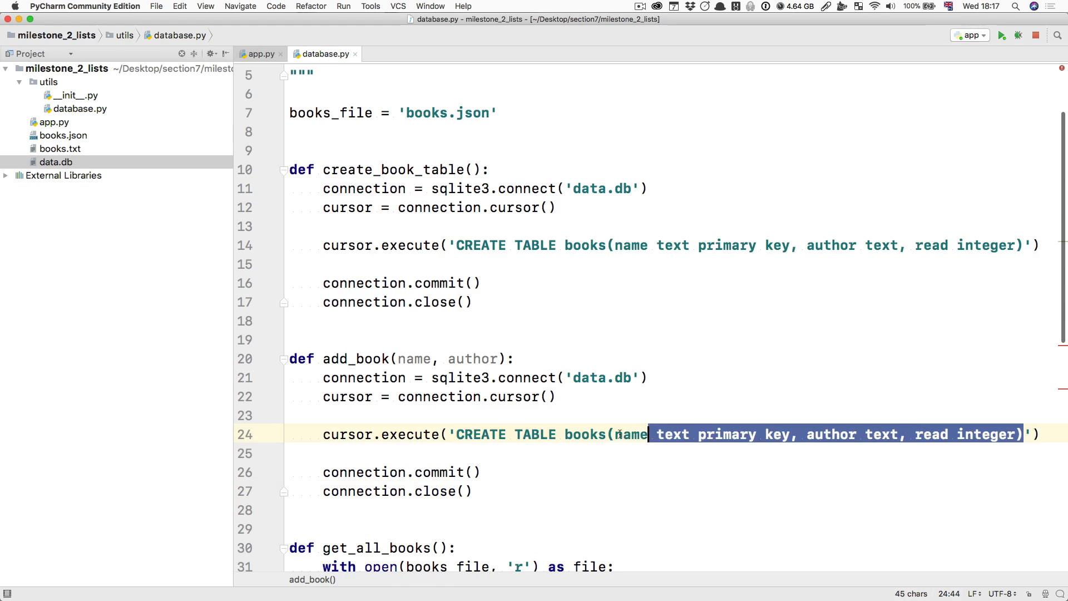
pyautogui.press('Delete')
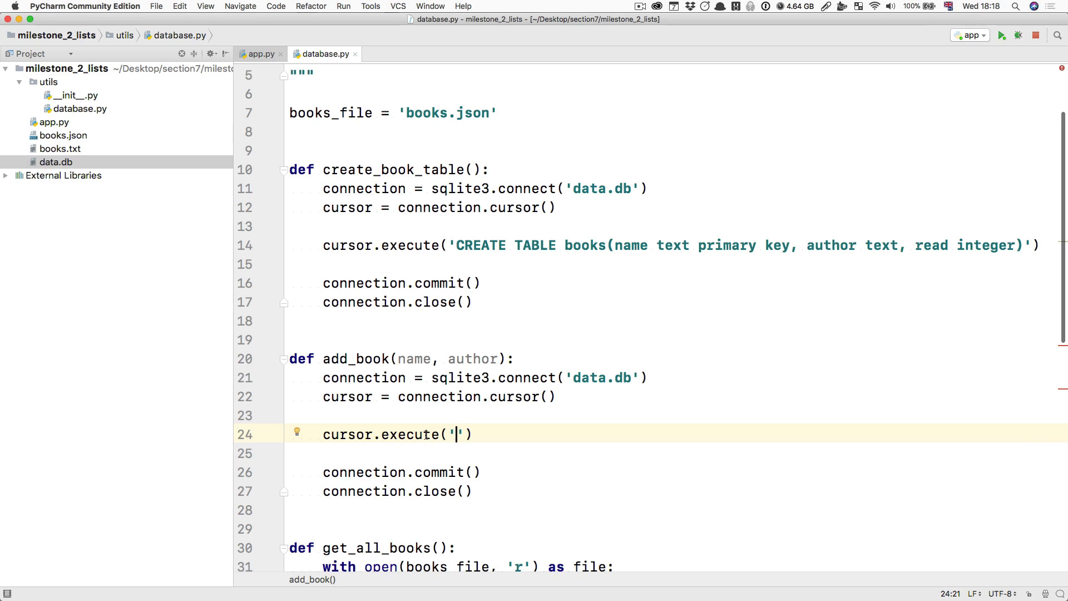
# Type INSERT INTO books VALUES("{name}", "{author}" into the execute string.
pyautogui.write('INSERT INTO')
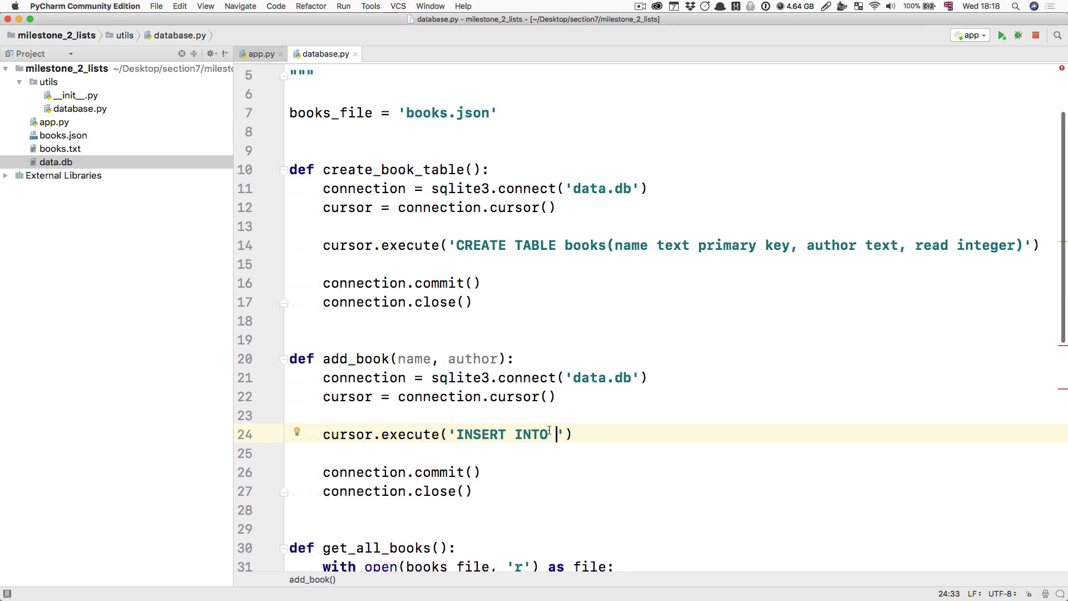
pyautogui.write('b')
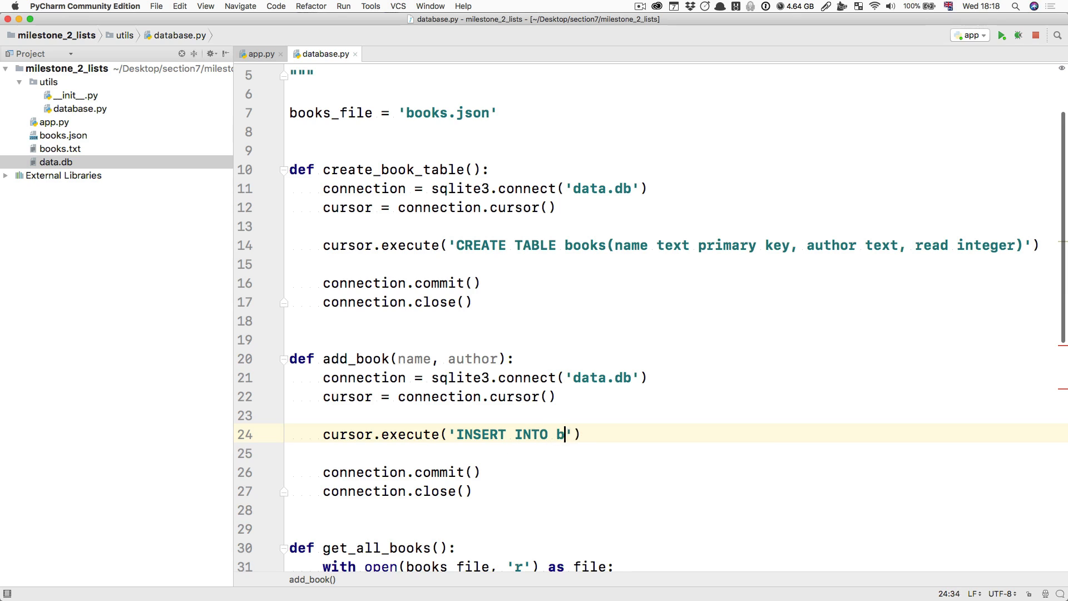
pyautogui.write('ooks')
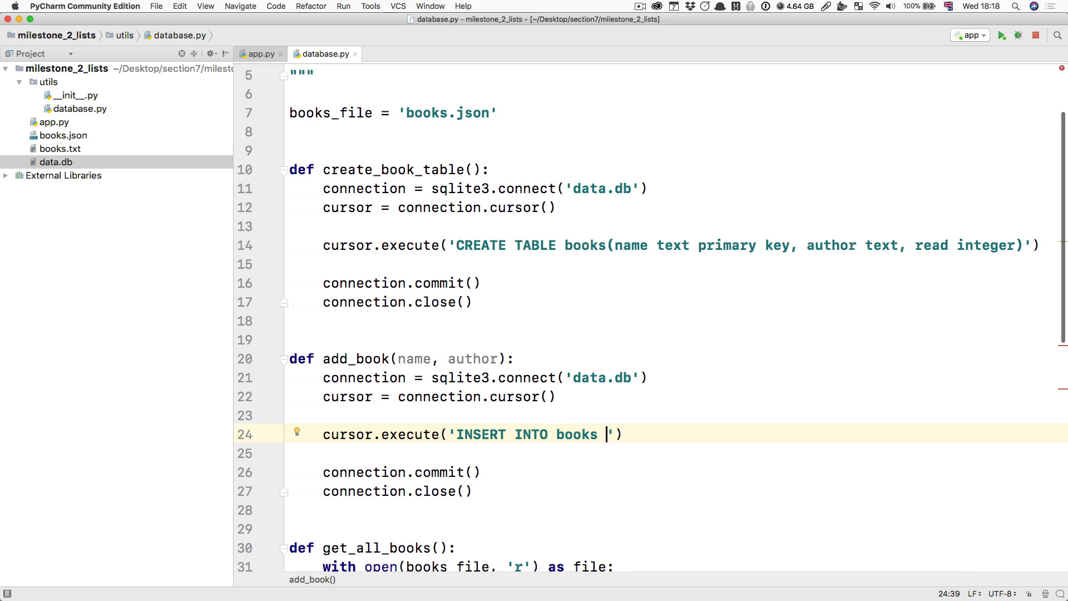
pyautogui.write('VALUES')
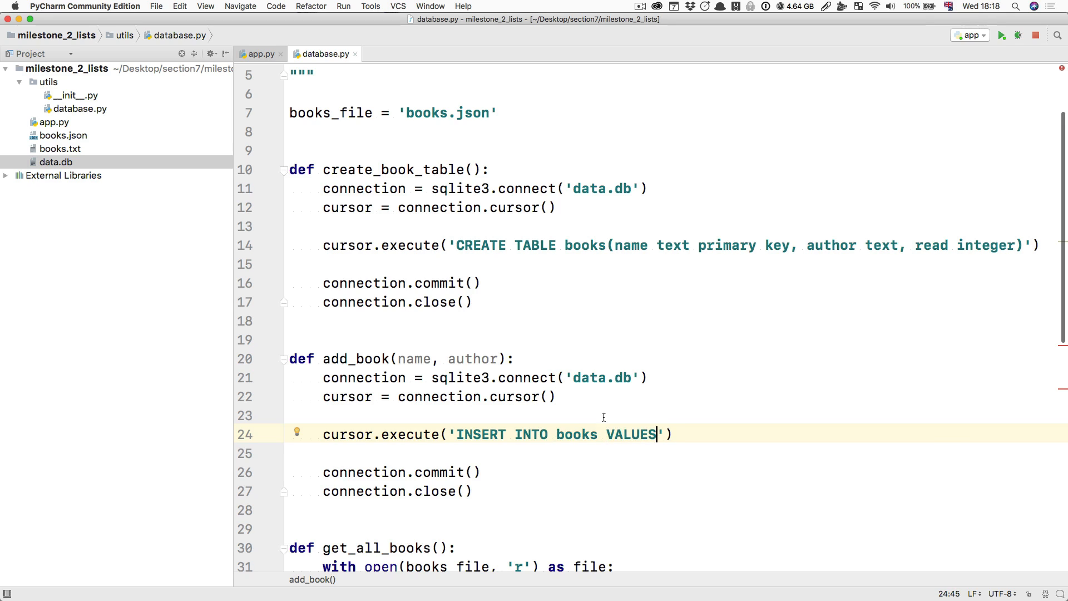
pyautogui.write('(')
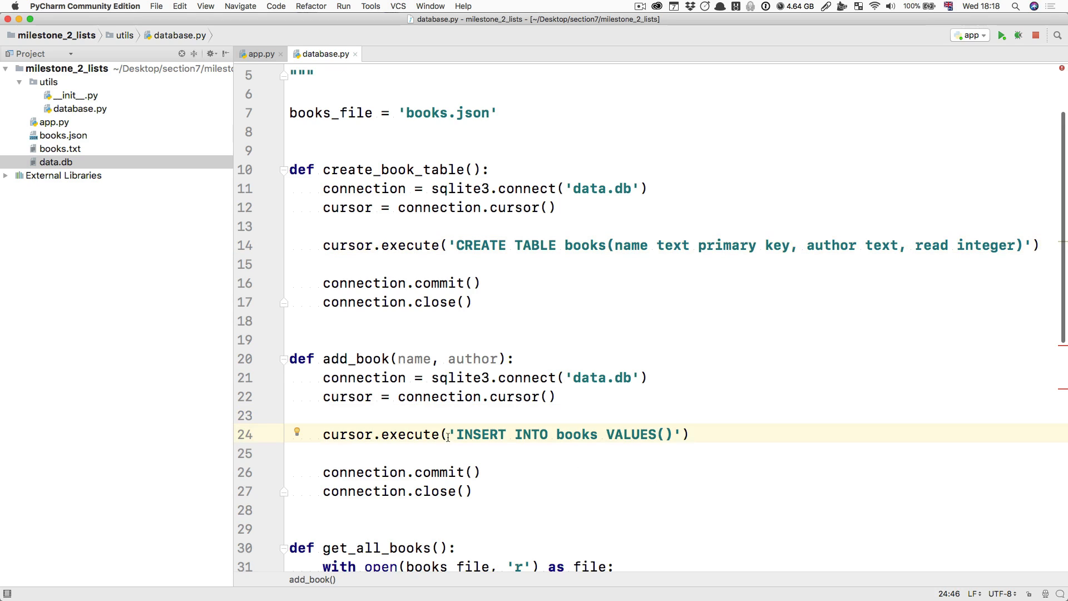
pyautogui.write('f')
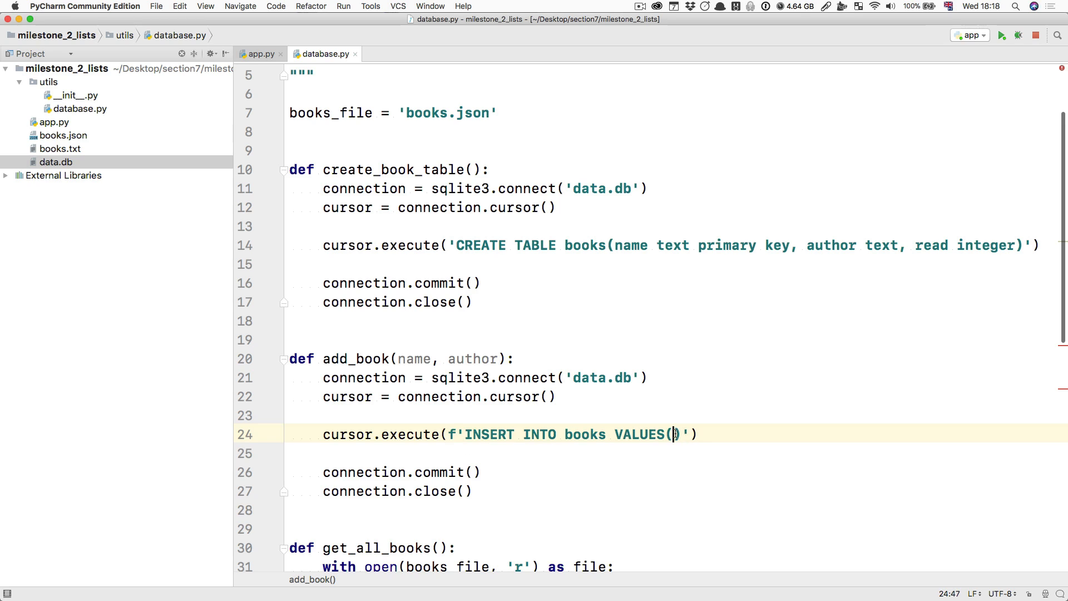
pyautogui.write('"{')
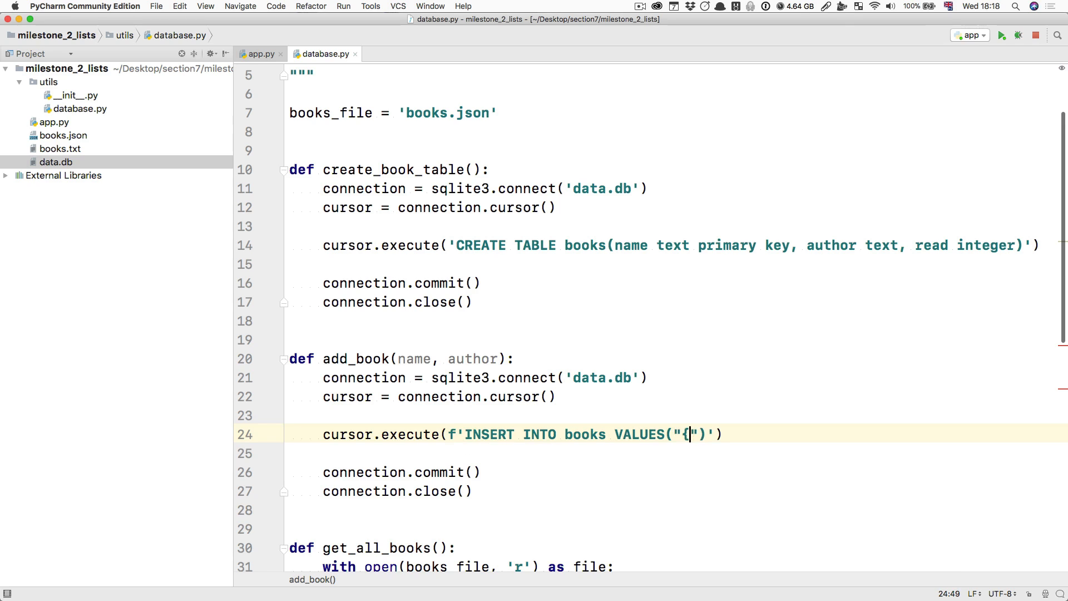
pyautogui.write('name}",')
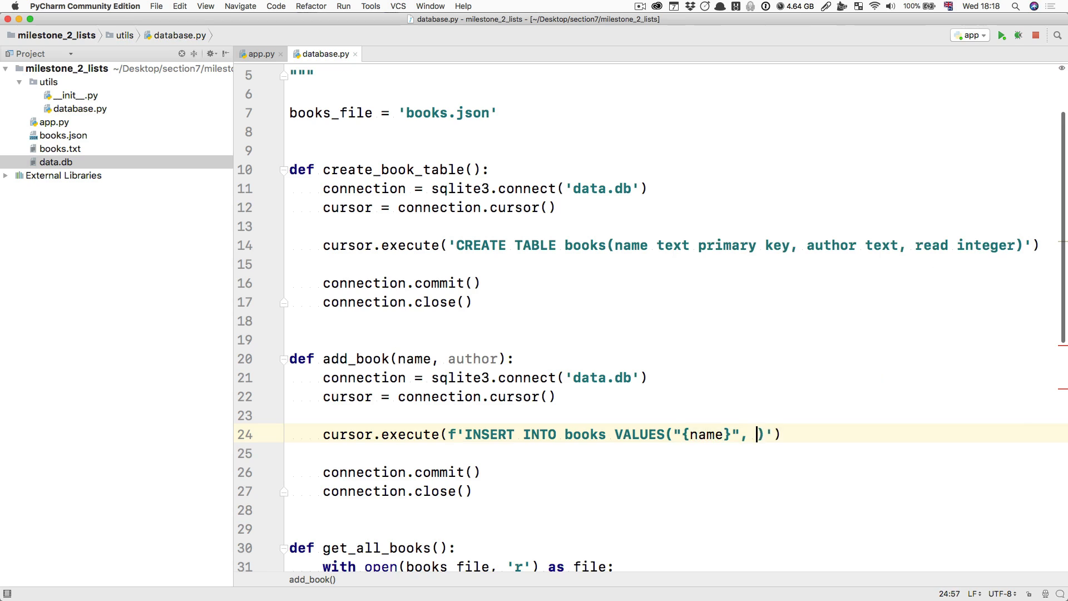
pyautogui.write('"{author}", 0')
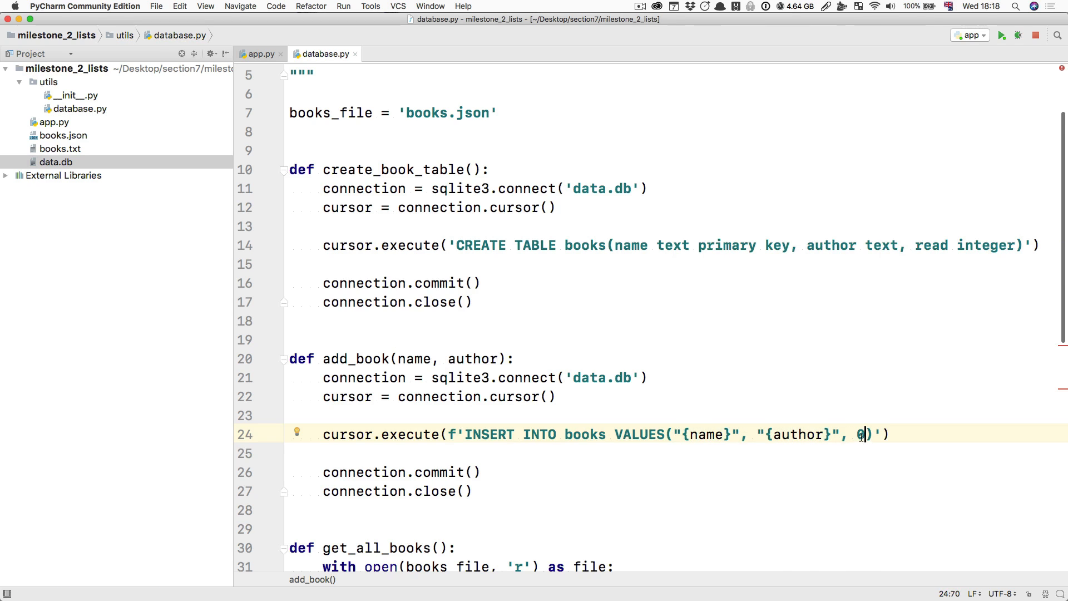
# Check the read column and finish the query as an f-string with read value 0.
pyautogui.doubleClick(930, 245)
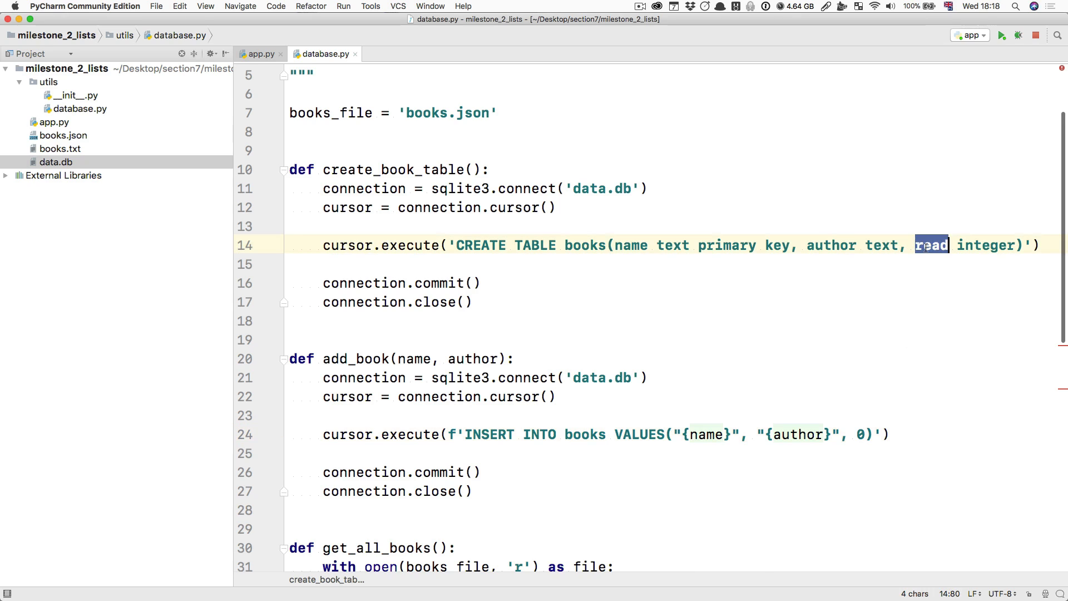
pyautogui.click(889, 434)
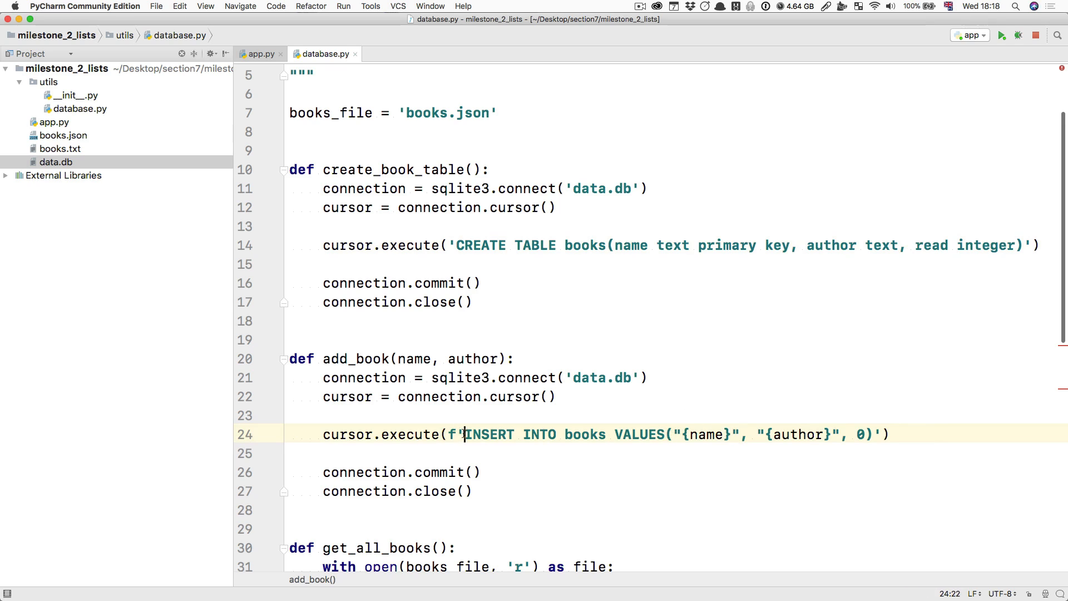
pyautogui.moveTo(465, 434); pyautogui.dragTo(874, 434)
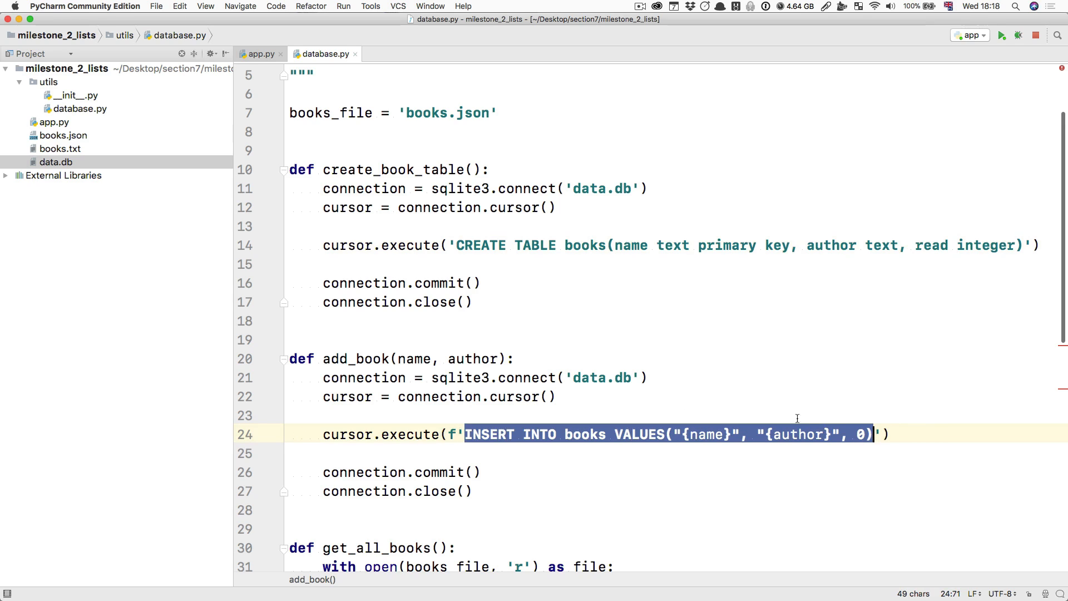
pyautogui.doubleClick(705, 434)
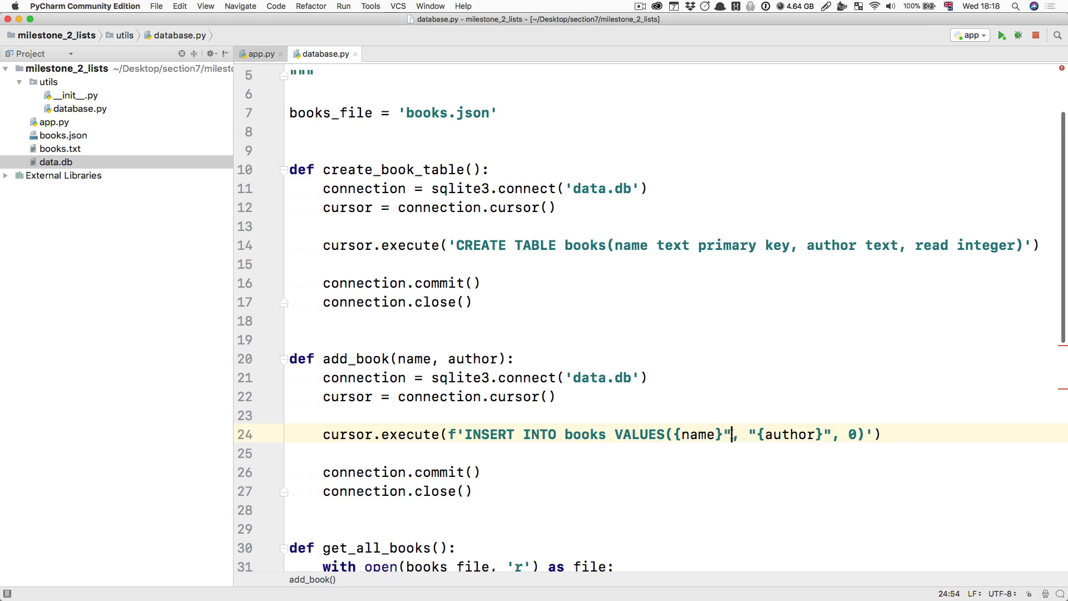
pyautogui.doubleClick(698, 435)
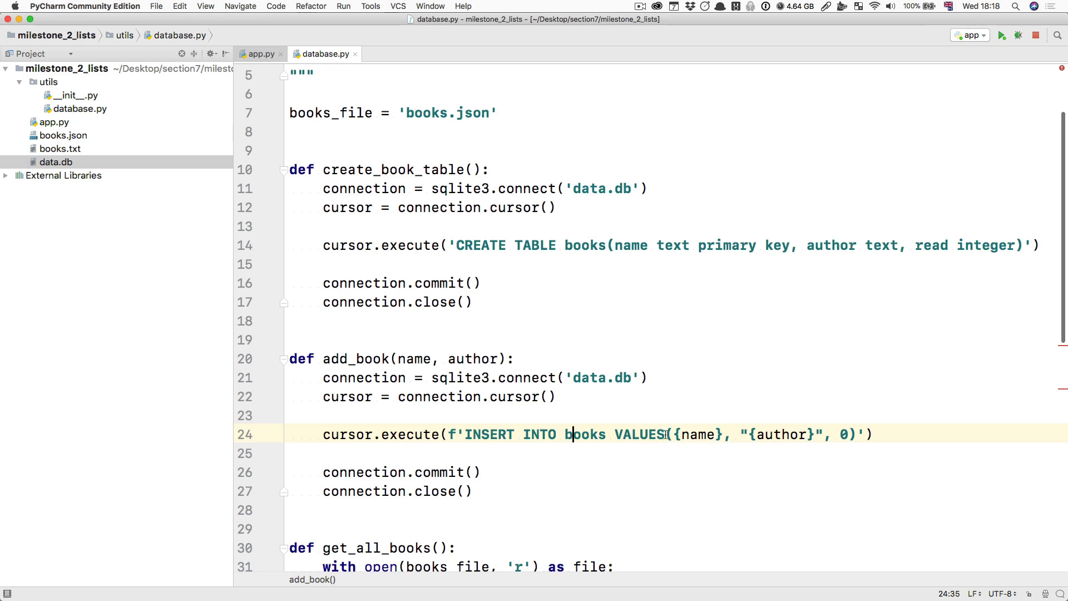
pyautogui.write('"')
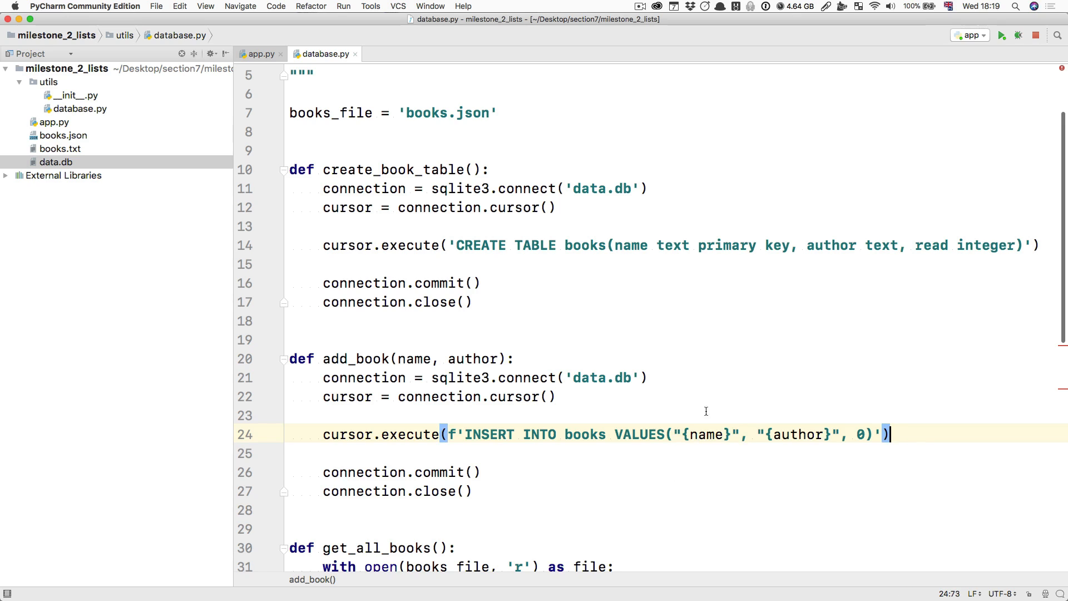
# Run app.py and highlight the 'sqlite3.OperationalError: table books already exists' error.
pyautogui.click(1001, 35)
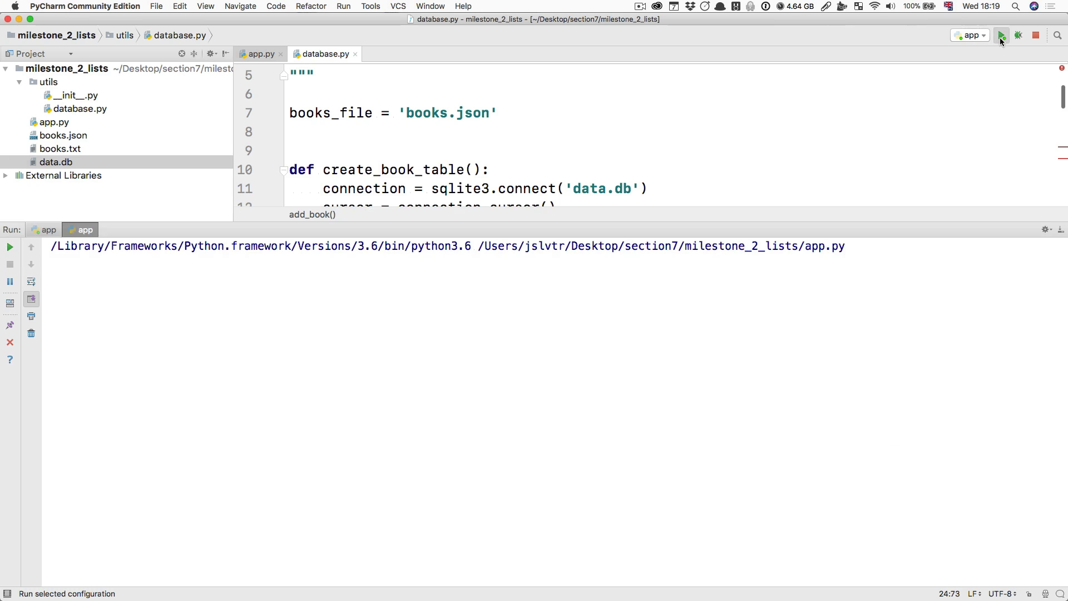
pyautogui.click(1001, 34)
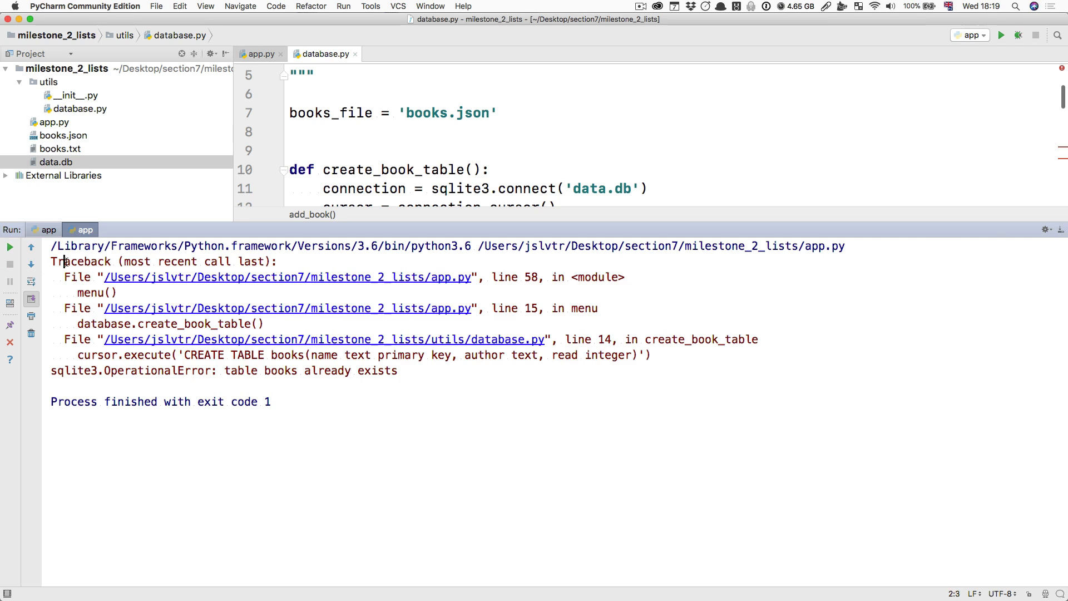
pyautogui.click(397, 371)
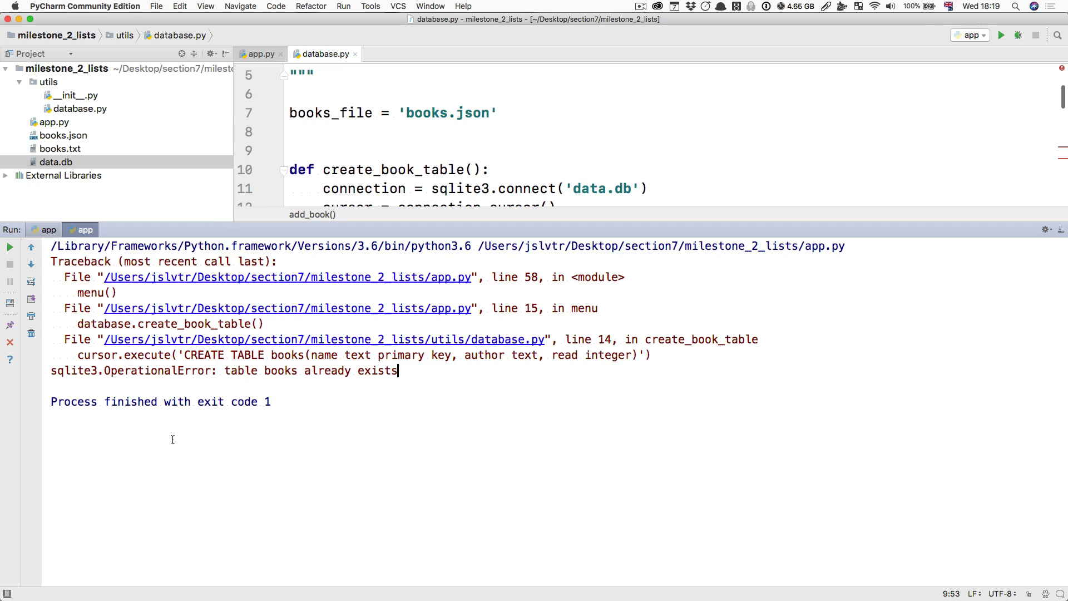
pyautogui.moveTo(197, 377)
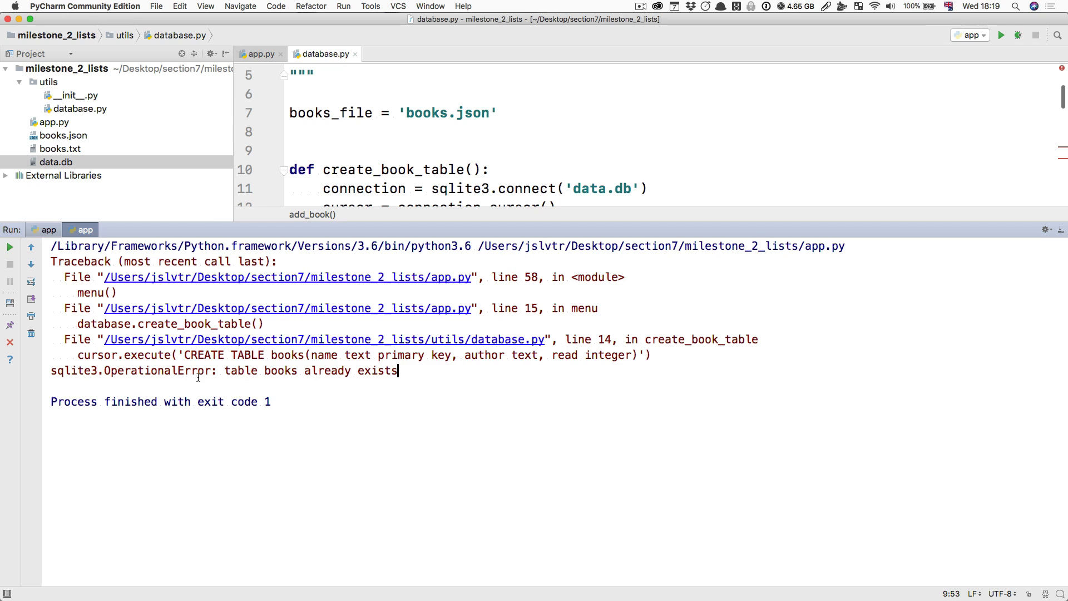
pyautogui.doubleClick(129, 370)
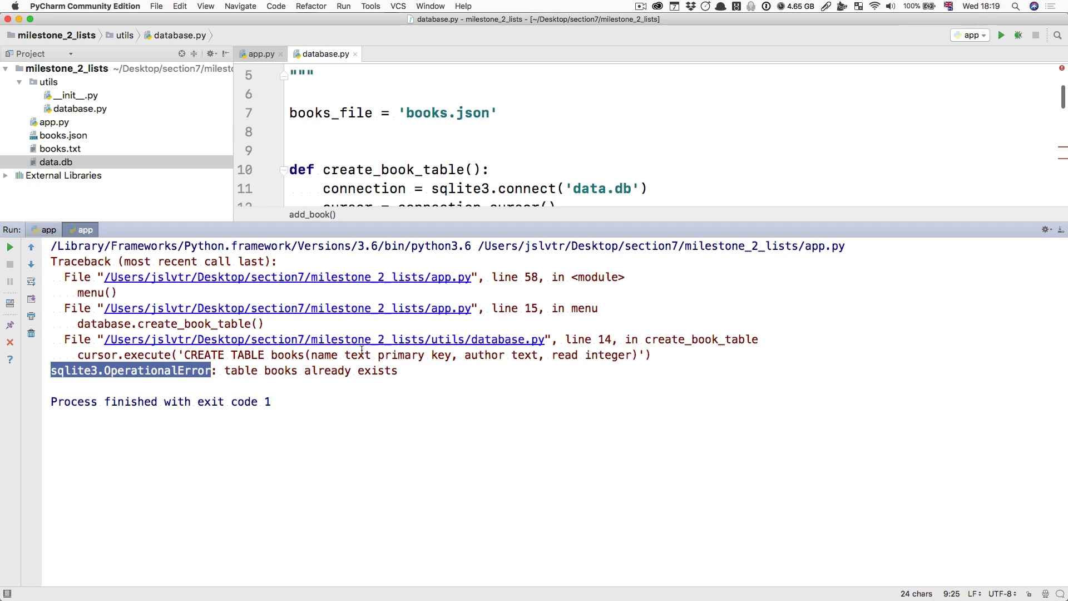
pyautogui.doubleClick(240, 371)
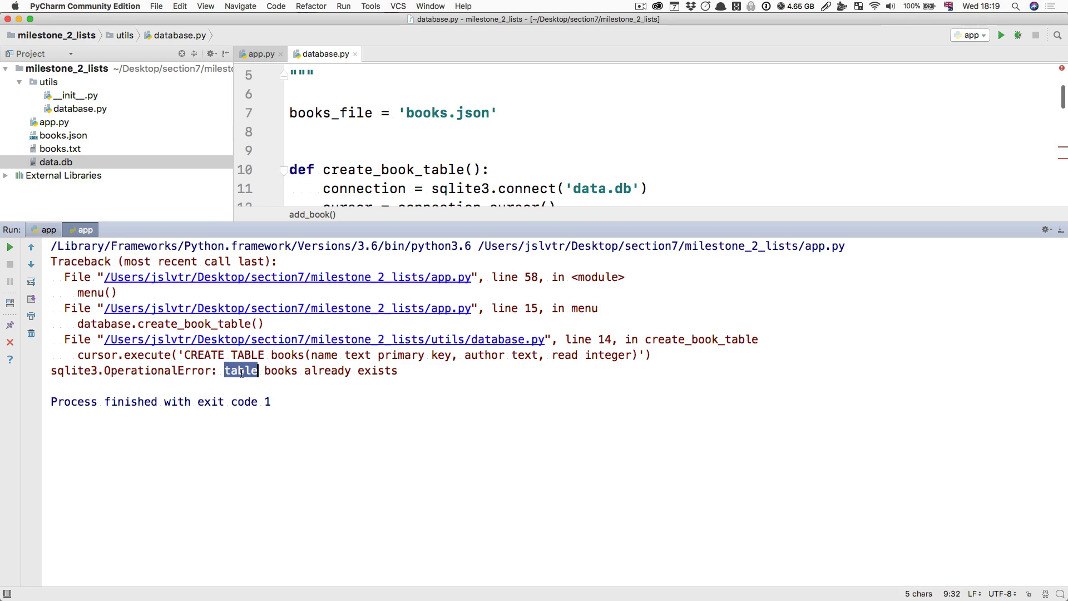
pyautogui.moveTo(241, 371); pyautogui.dragTo(397, 371)
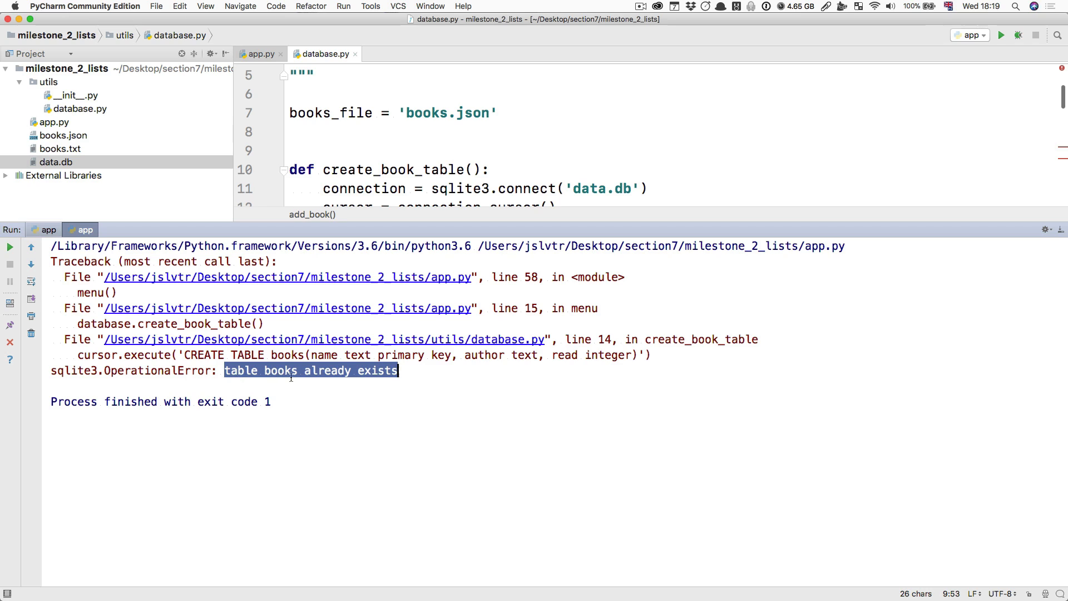
pyautogui.moveTo(385, 383)
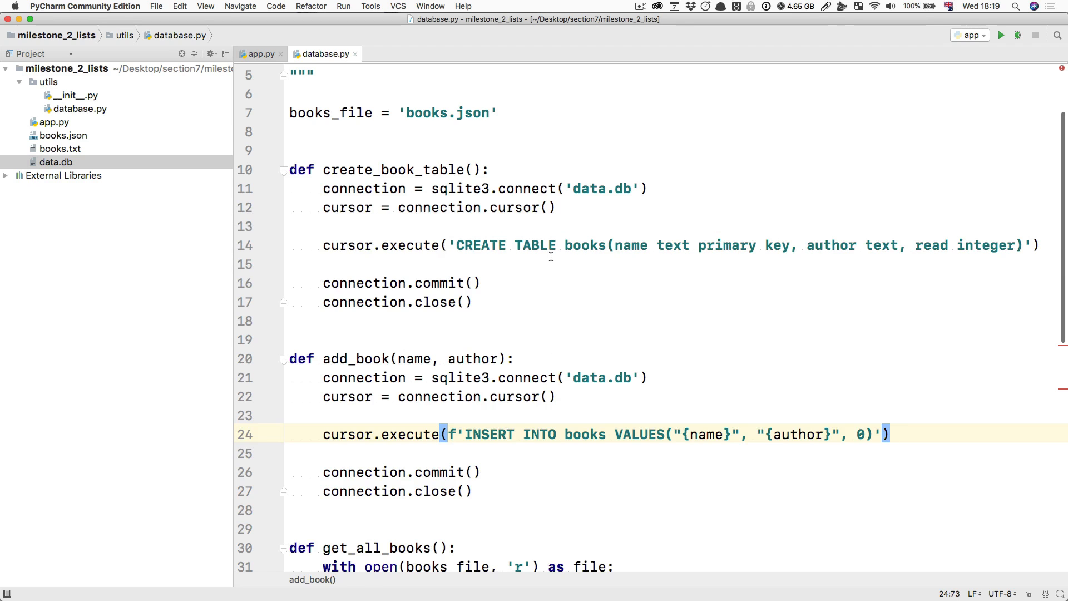
# Insert IF NOT EXISTS before books in the CREATE TABLE statement.
pyautogui.click(550, 245)
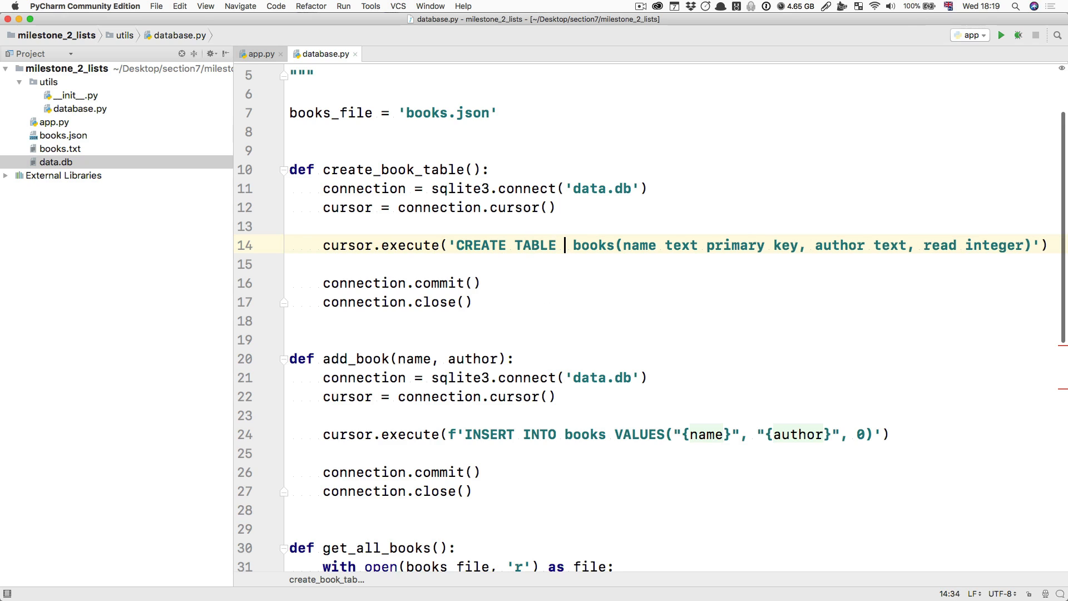
pyautogui.write('IF NOT EXISTS')
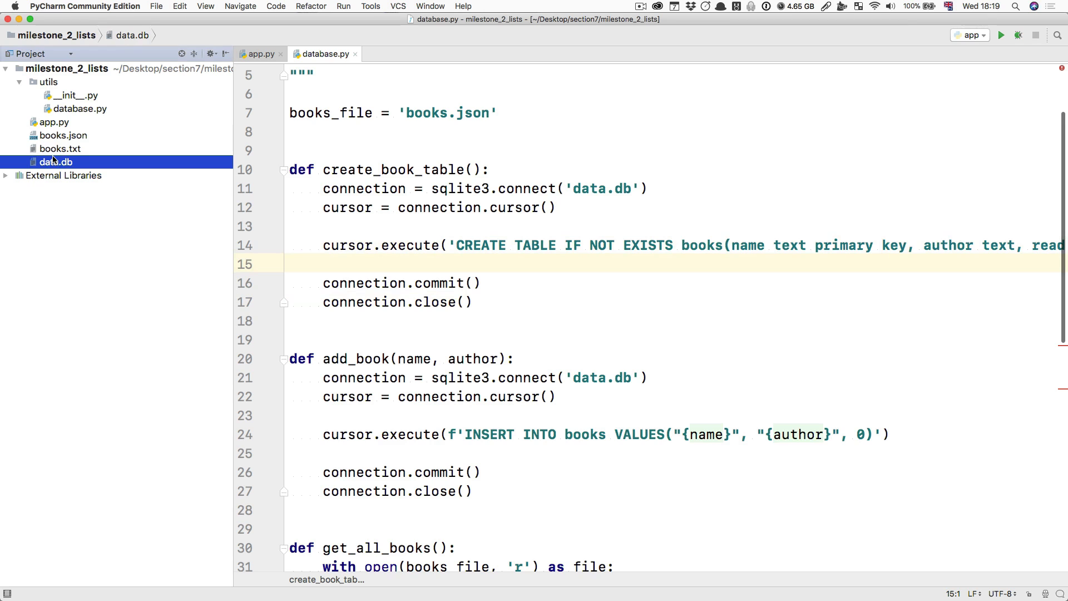
# Delete data.db, rerun app.py, and add the book 'Clean Code' by Robert.
pyautogui.rightClick(55, 161)
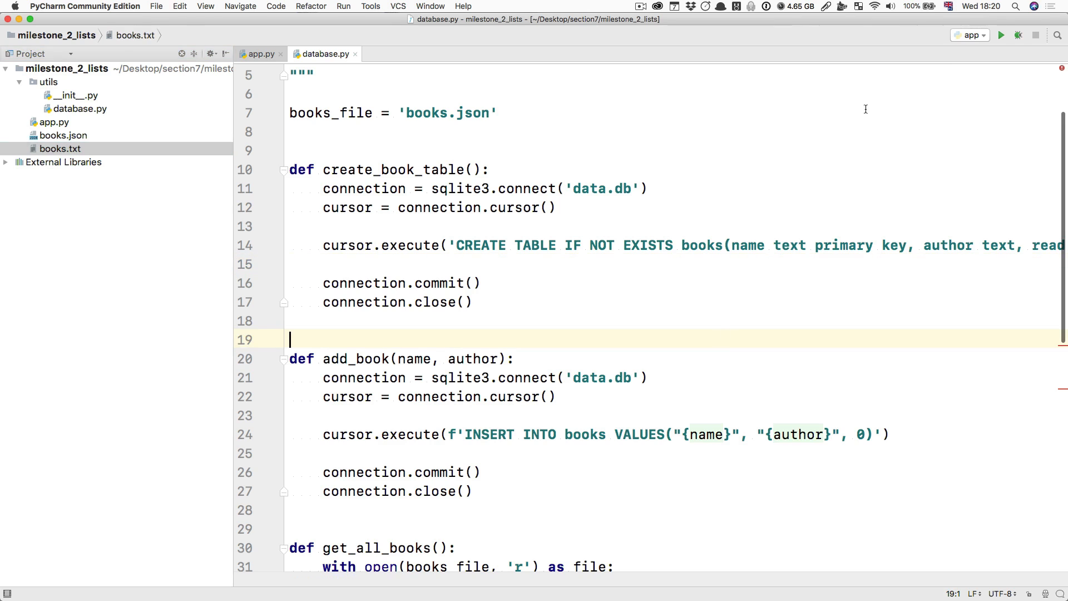
pyautogui.click(1001, 35)
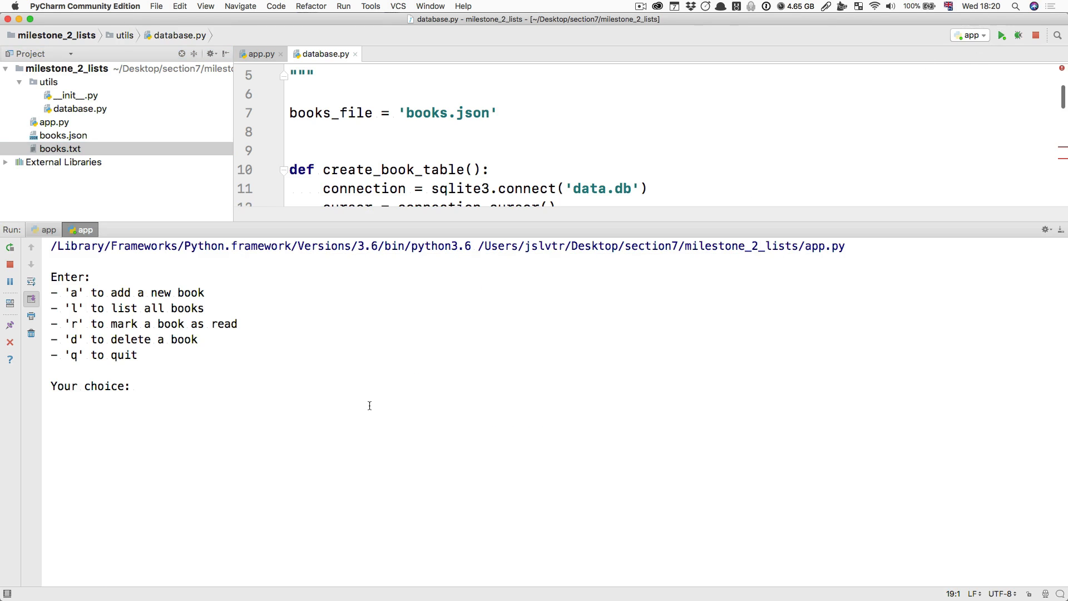
pyautogui.click(9, 264)
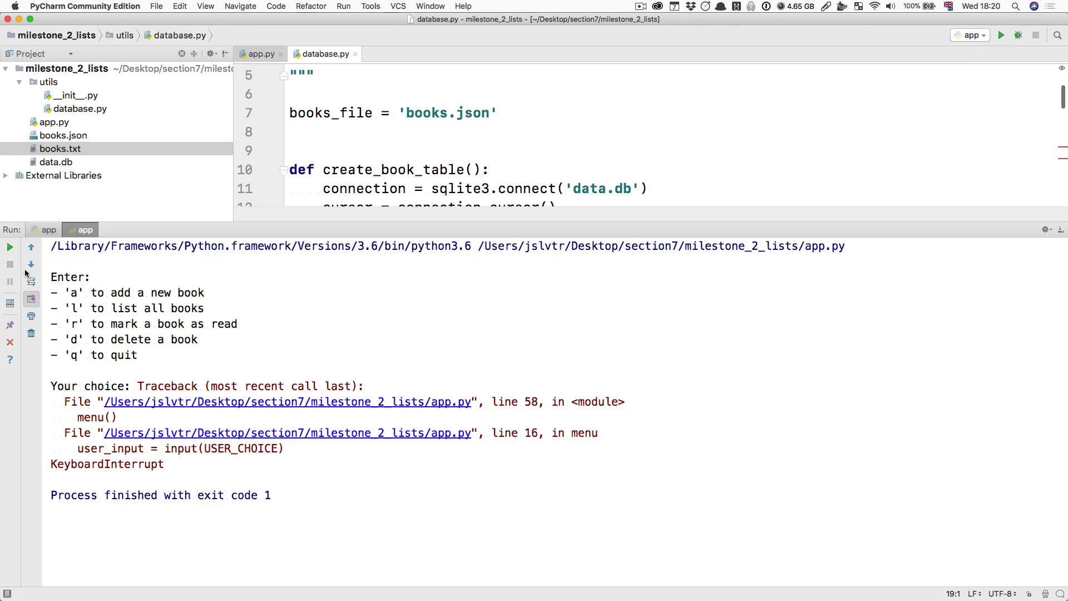
pyautogui.click(1001, 34)
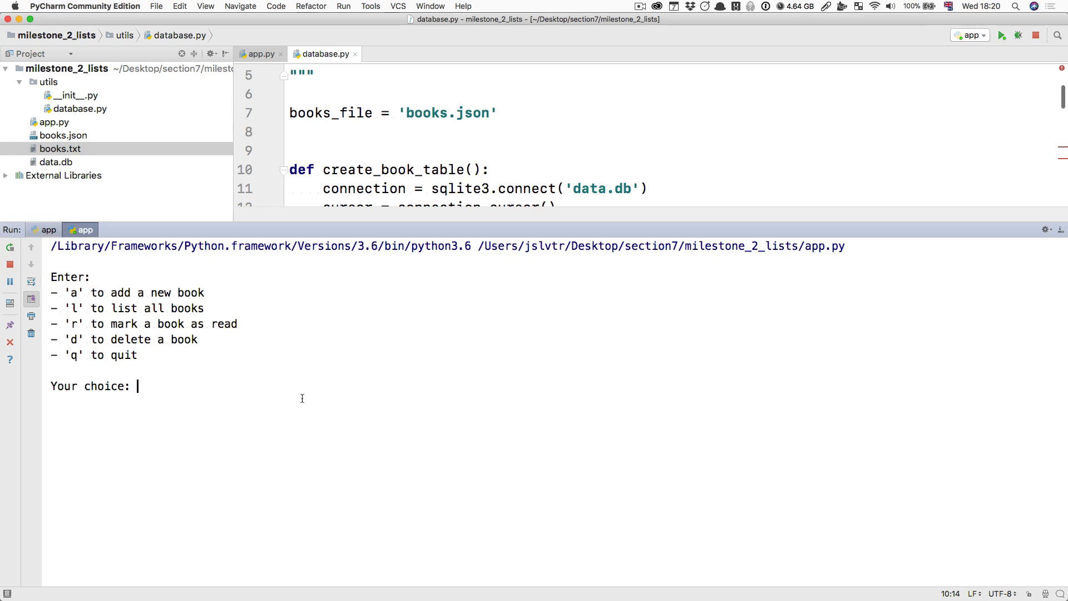
pyautogui.write('a')
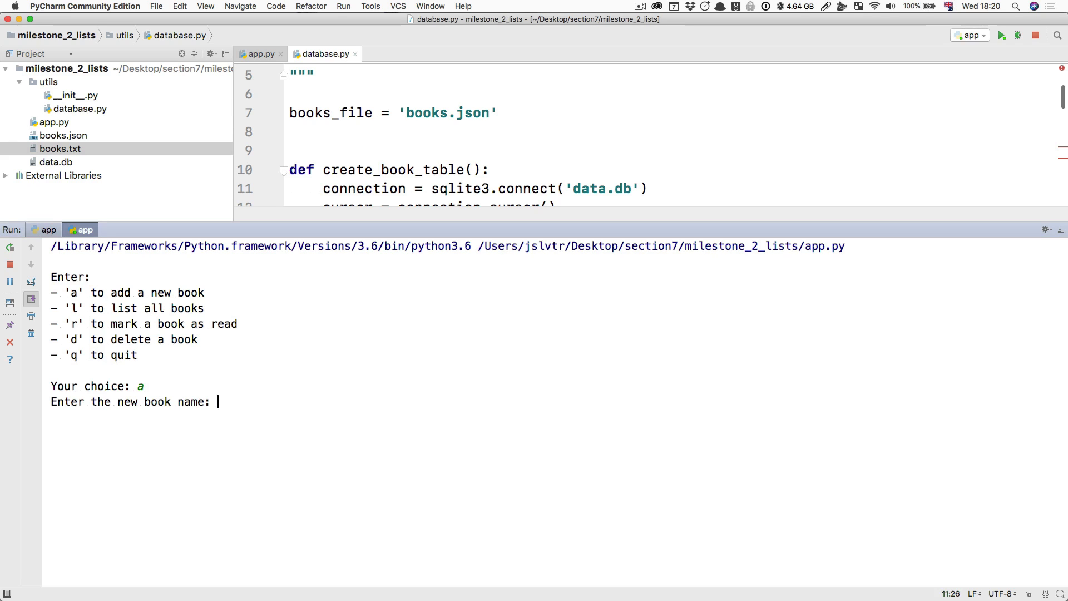
pyautogui.write('Clean Code')
pyautogui.write('Robert')
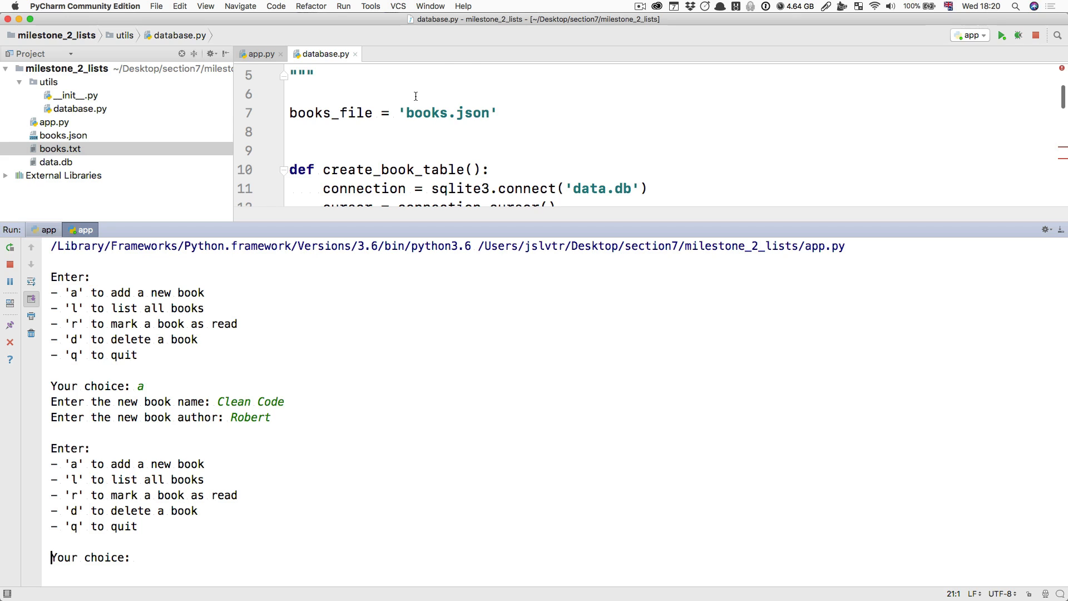
pyautogui.moveTo(414, 156)
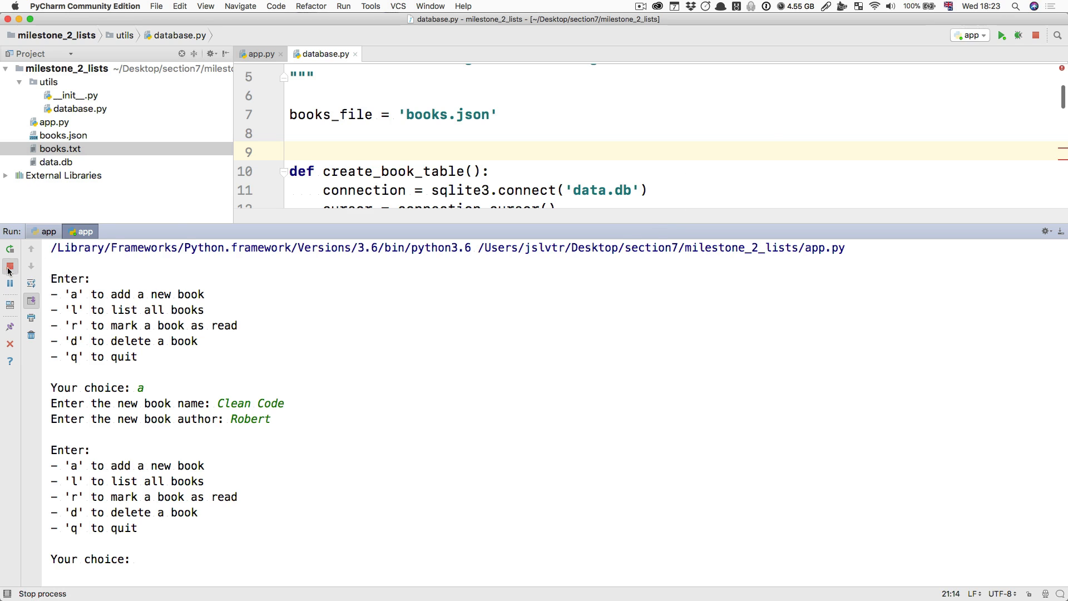
# Stop the app and start a '#' comment line at the top of add_book.
pyautogui.click(10, 264)
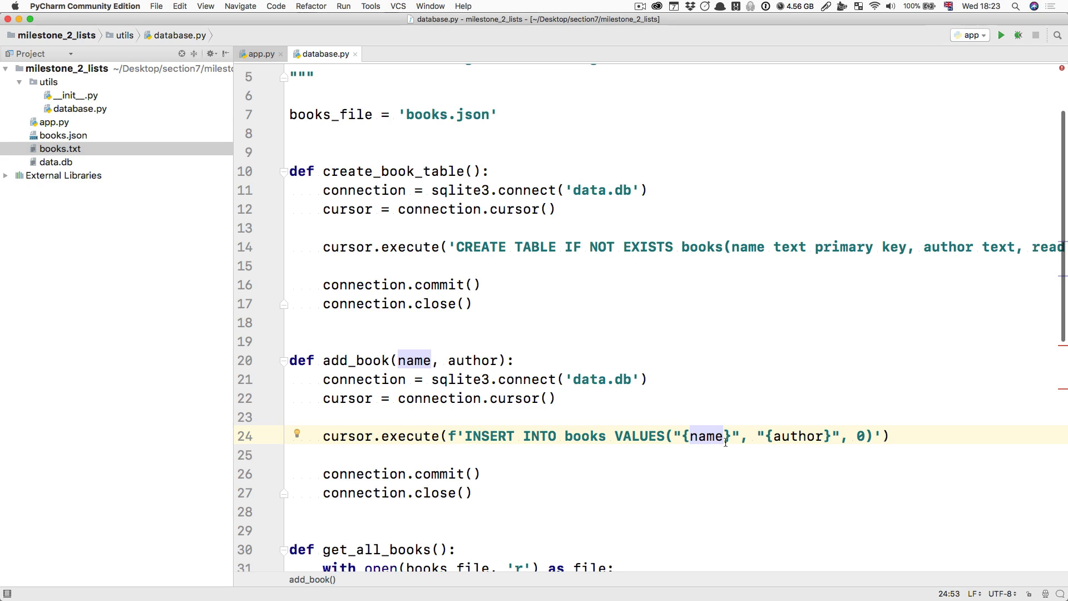
pyautogui.moveTo(585, 359)
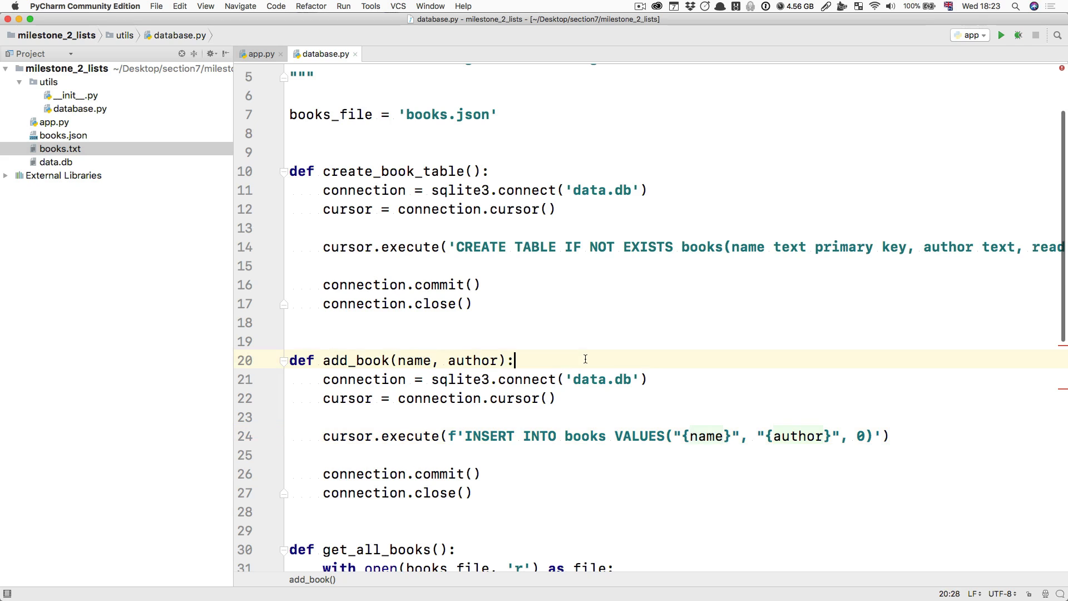
pyautogui.write('#')
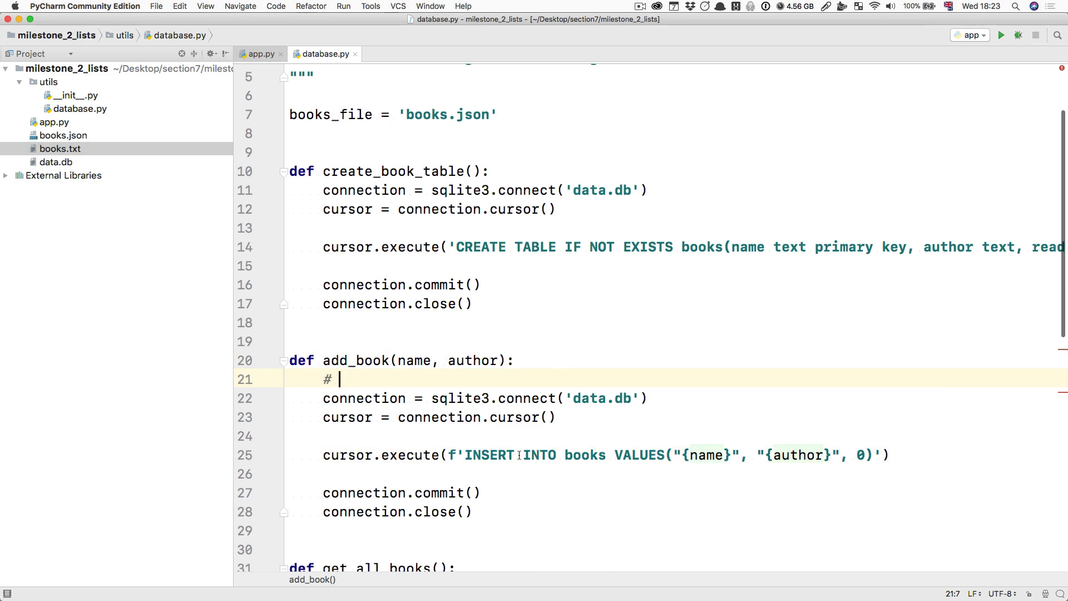
pyautogui.doubleClick(412, 360)
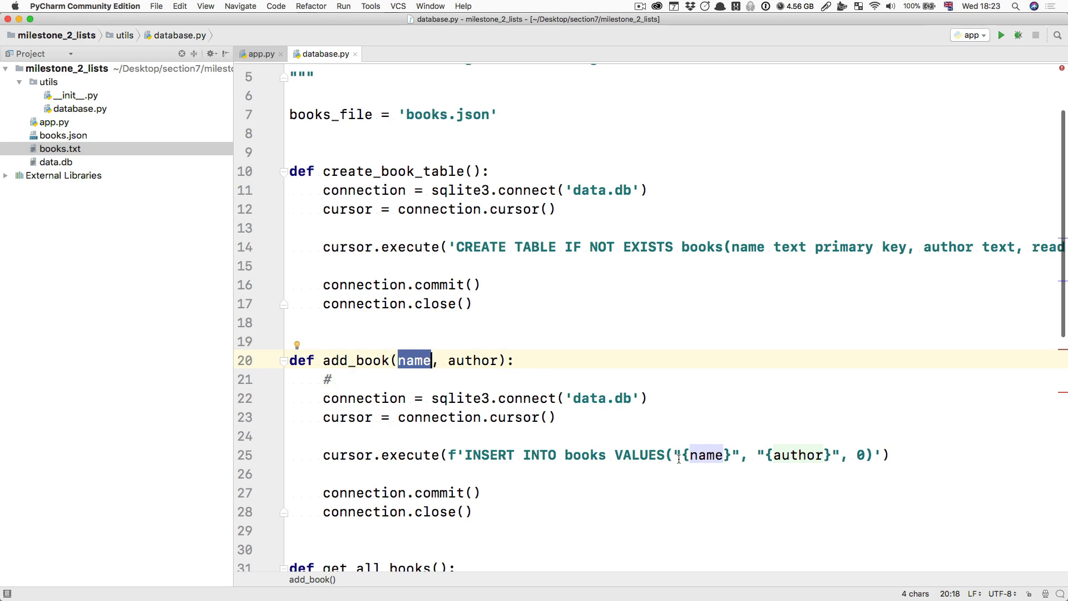
pyautogui.click(472, 361)
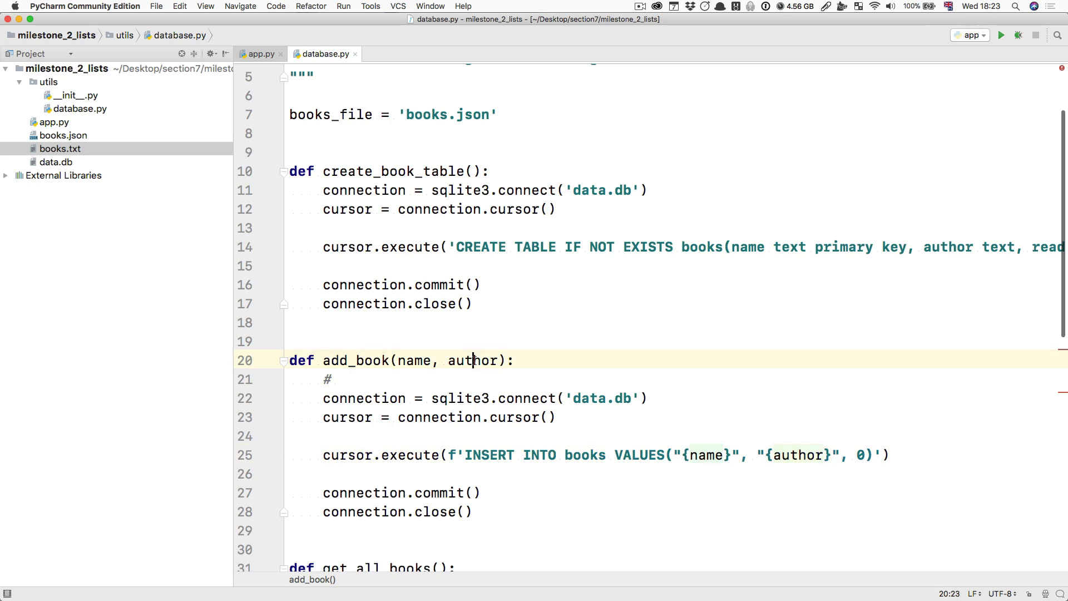
pyautogui.doubleClick(794, 455)
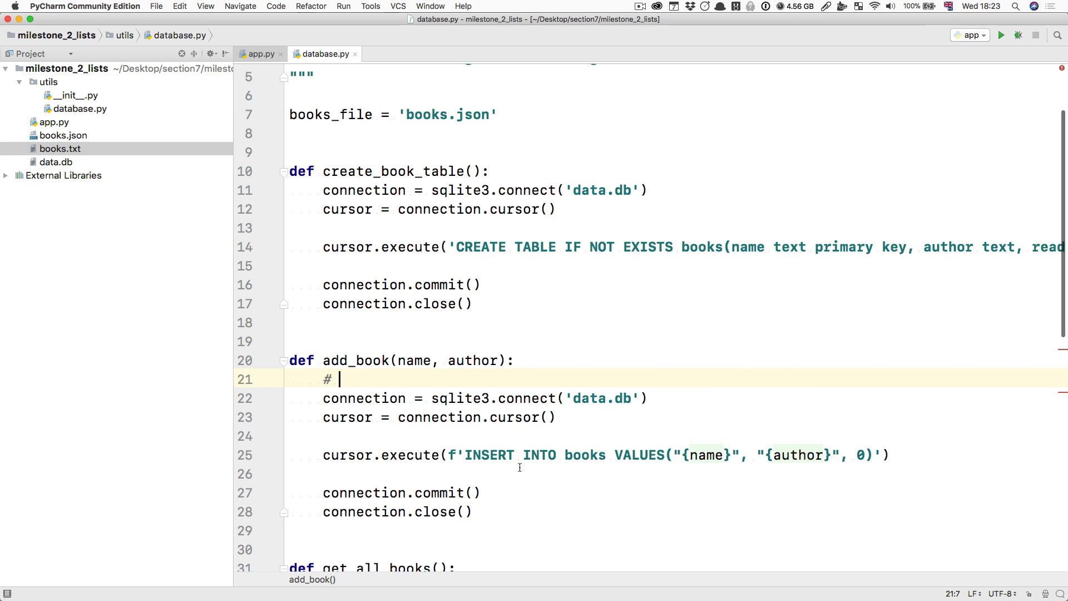
pyautogui.moveTo(638, 489)
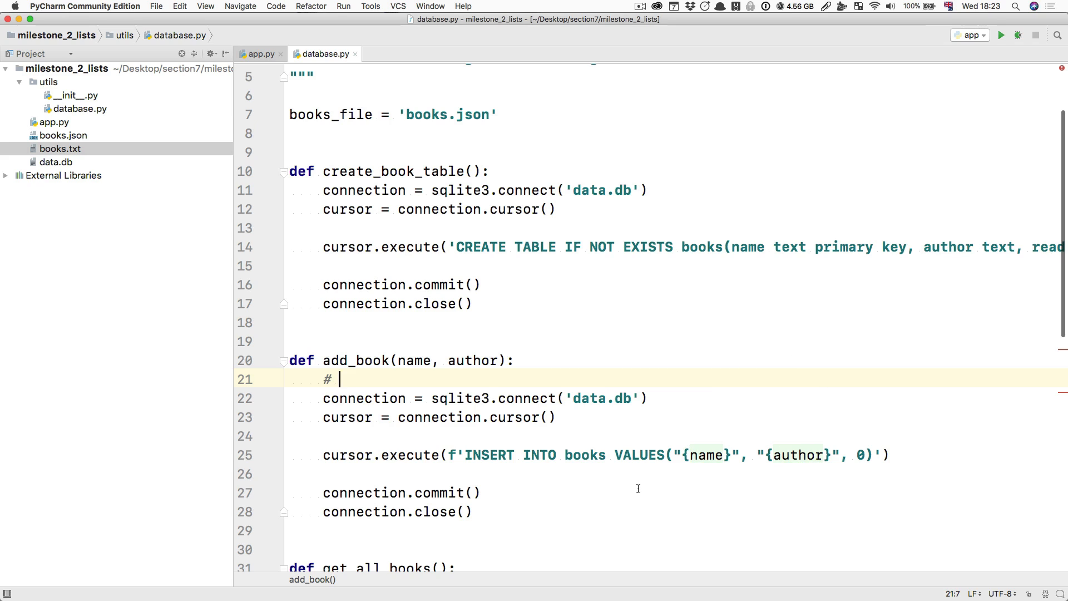
pyautogui.moveTo(691, 551)
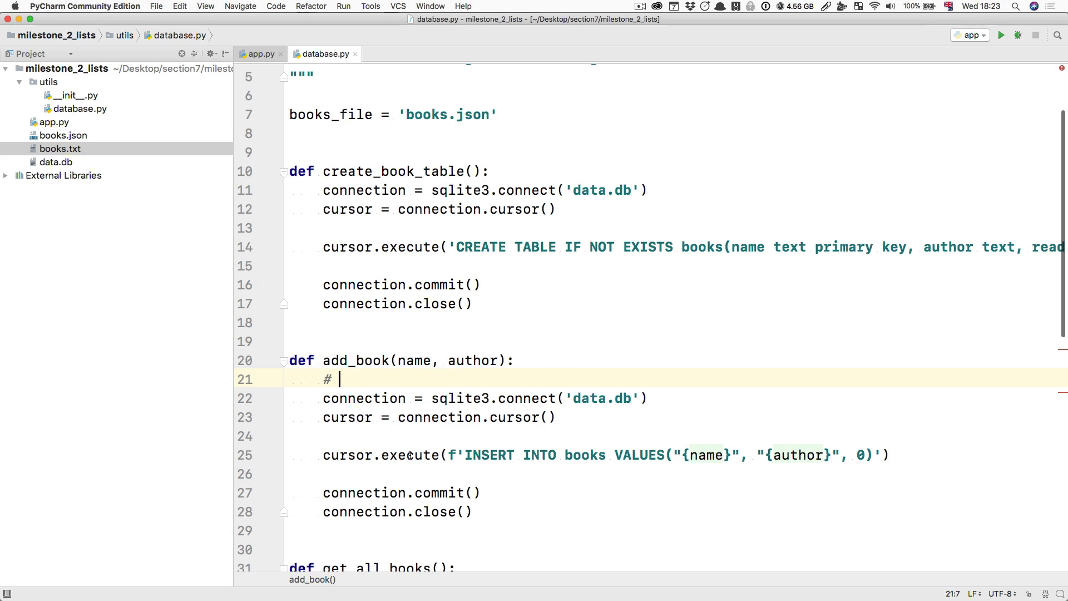
pyautogui.moveTo(699, 436)
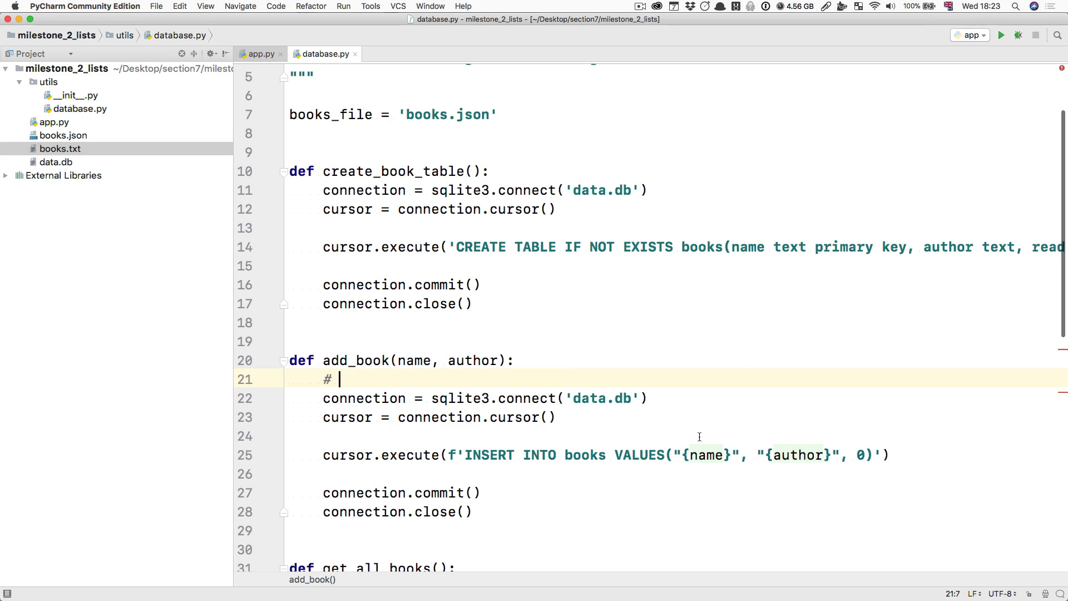
pyautogui.moveTo(570, 424)
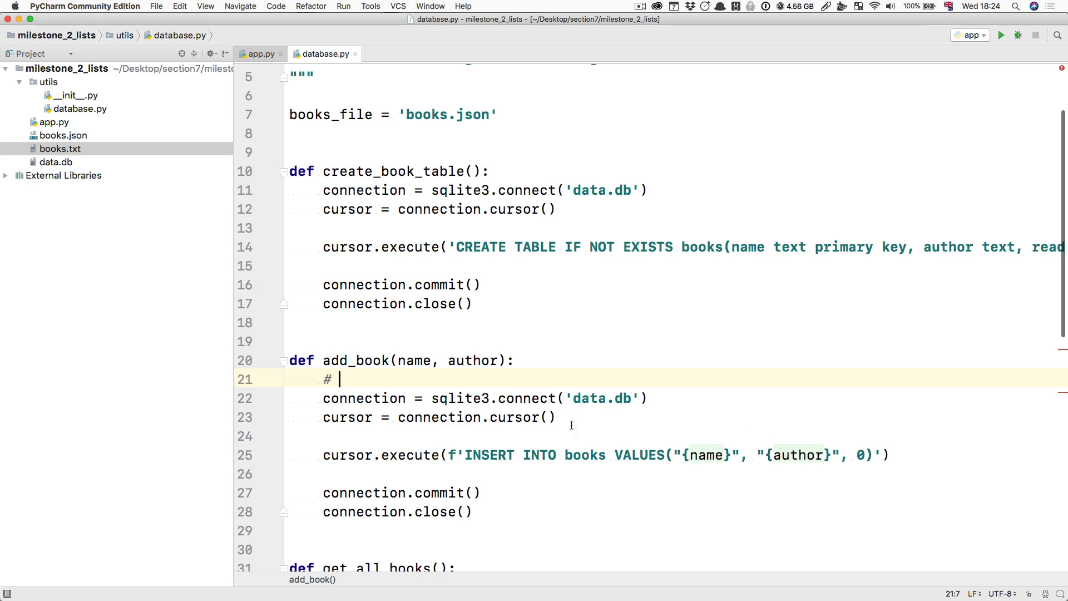
pyautogui.moveTo(479, 381)
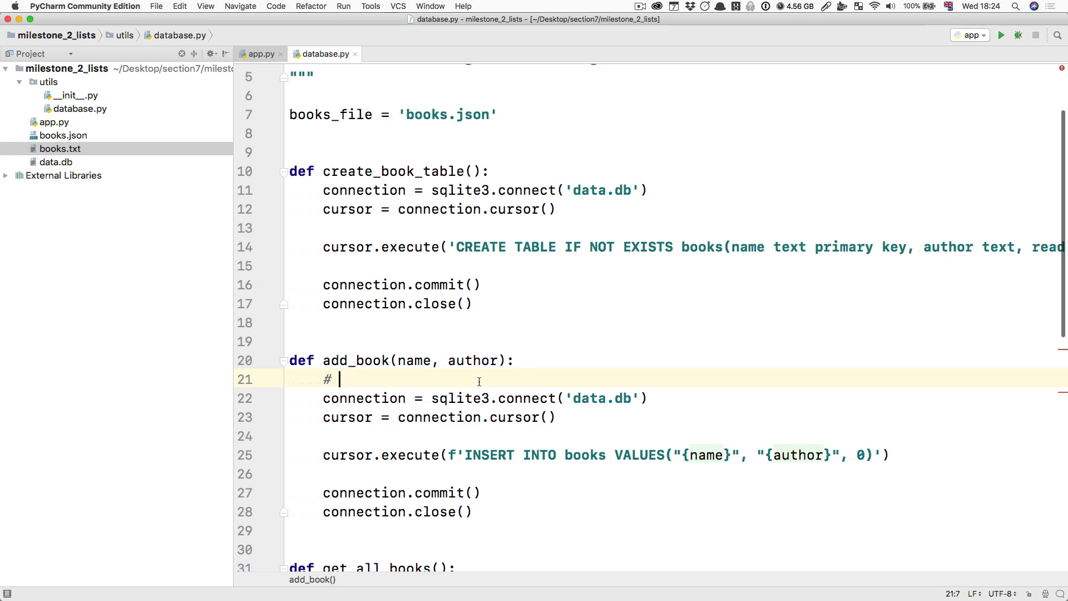
# Write the '",0); DROP TABLE books;' comment and place that text in the author slot.
pyautogui.write('"')
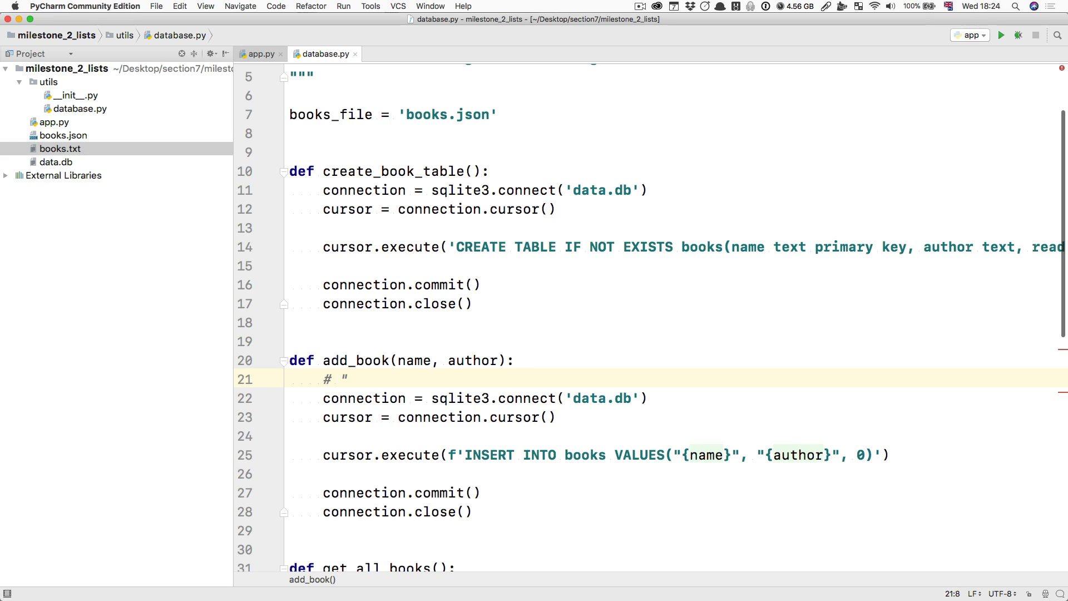
pyautogui.write(',0); DROP TABLE books;')
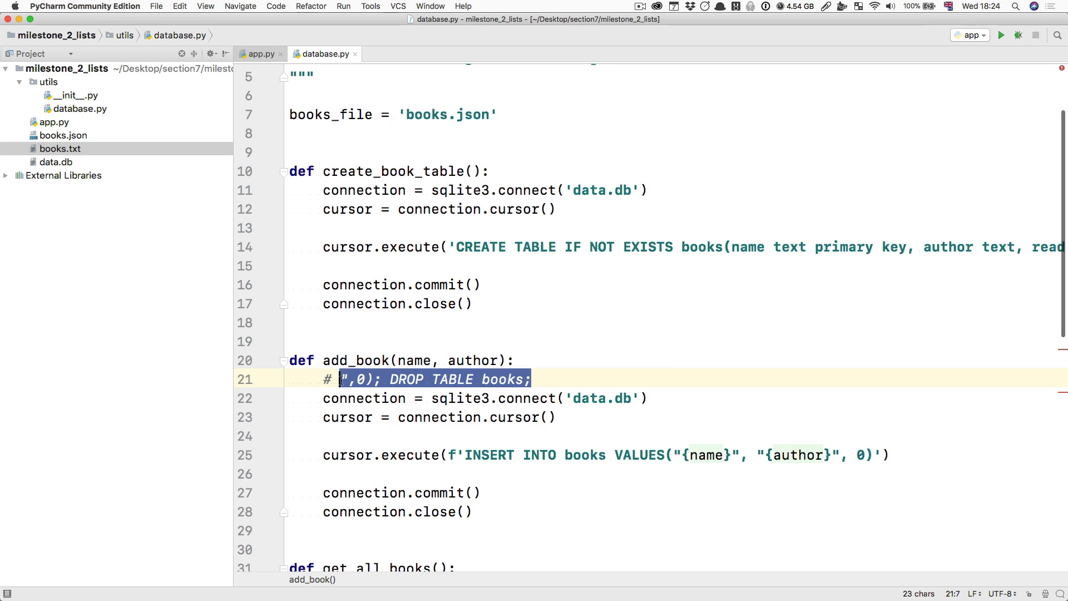
pyautogui.click(828, 455)
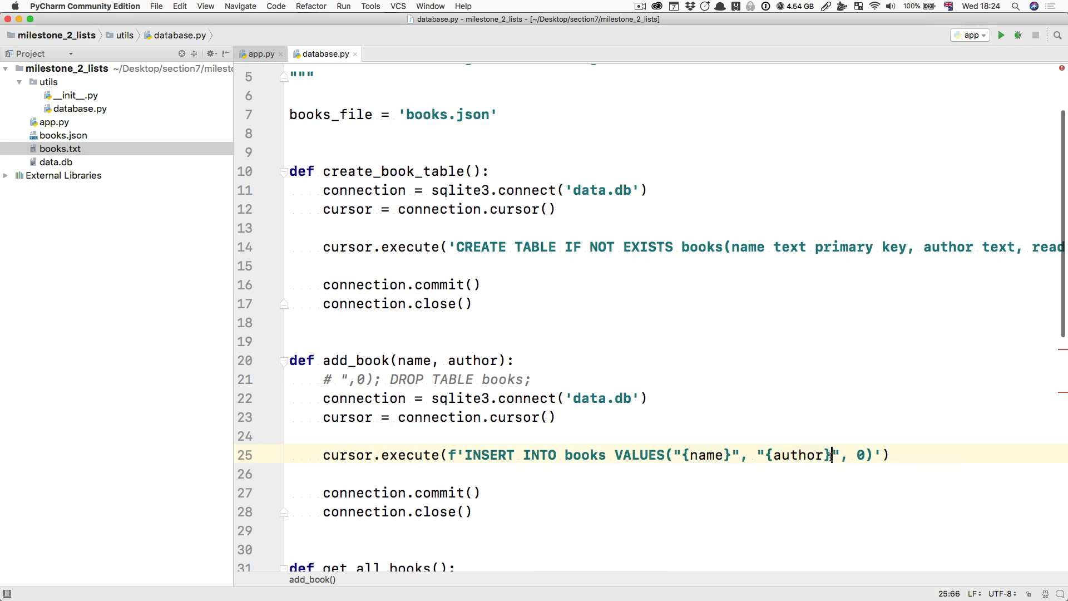
pyautogui.write('",0); DROP TABLE books;')
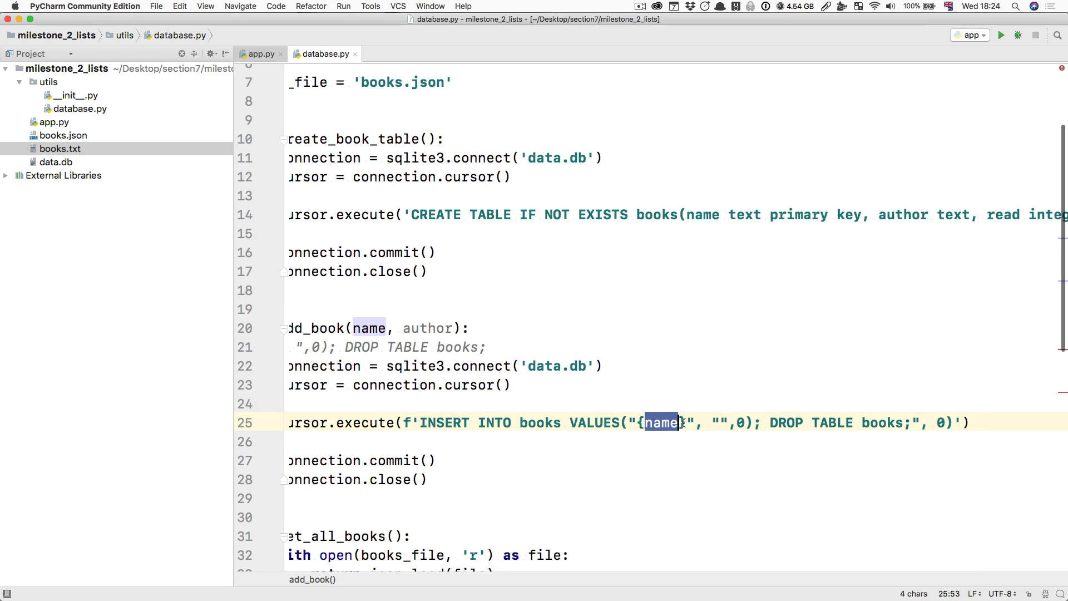
pyautogui.click(740, 422)
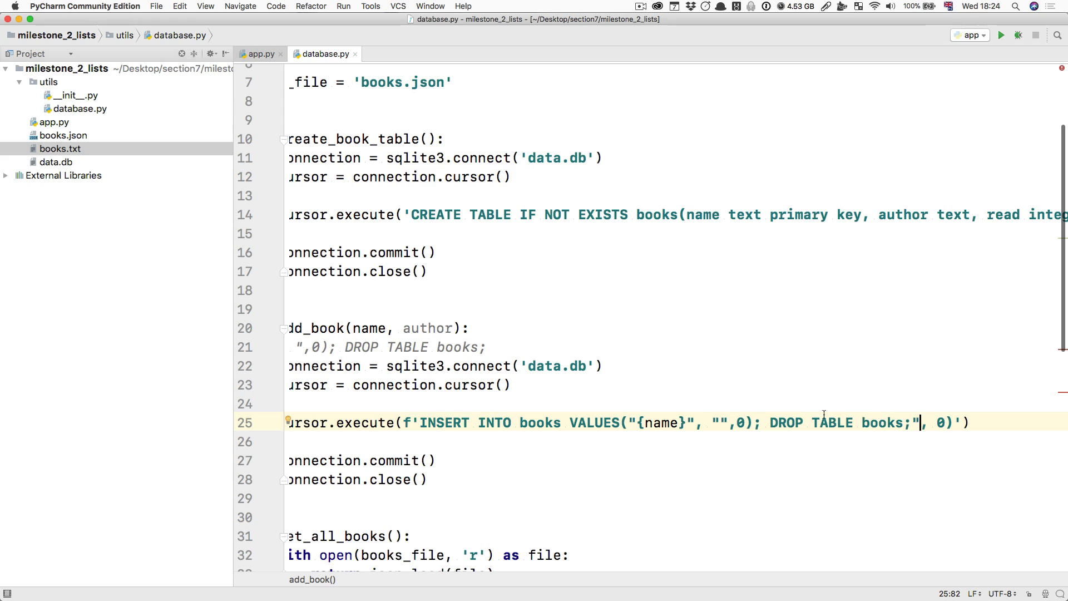
pyautogui.moveTo(790, 422)
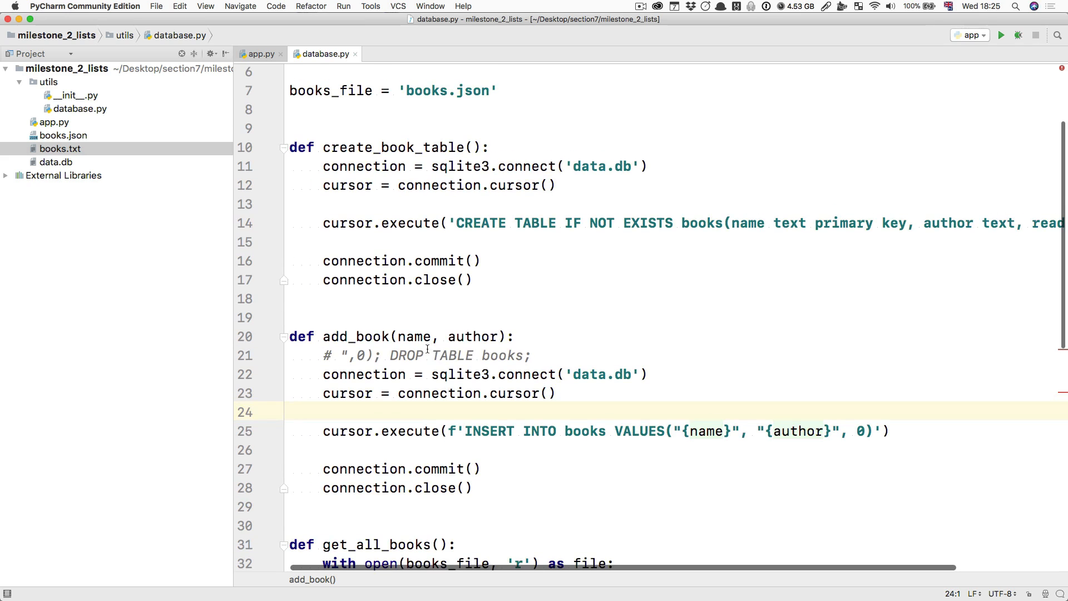
# Remove the injection comment, use ? placeholders, and pass (name, author) to execute.
pyautogui.doubleClick(413, 336)
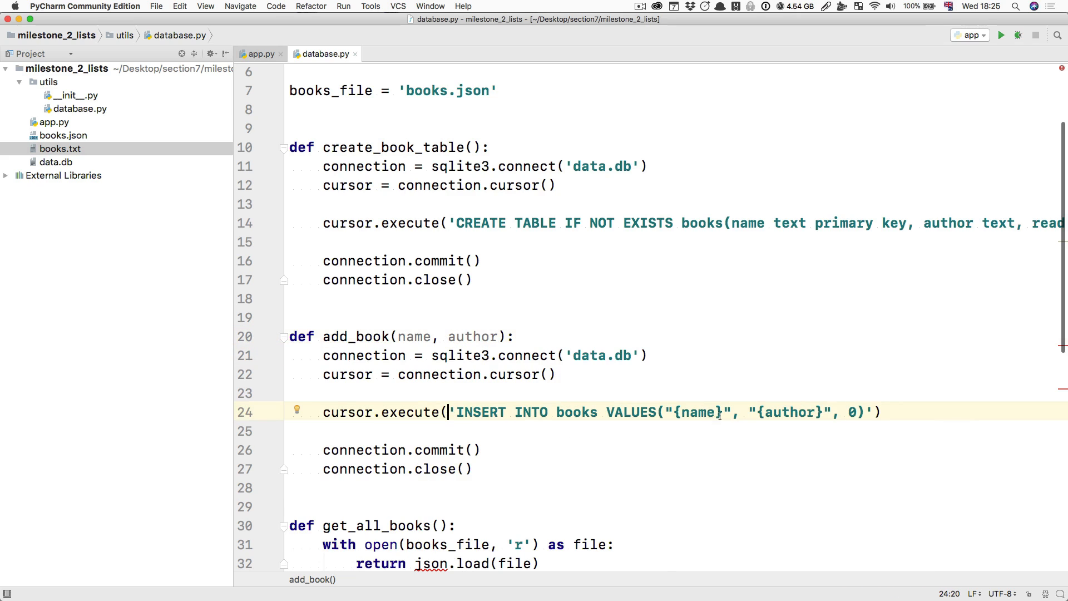
pyautogui.doubleClick(697, 412)
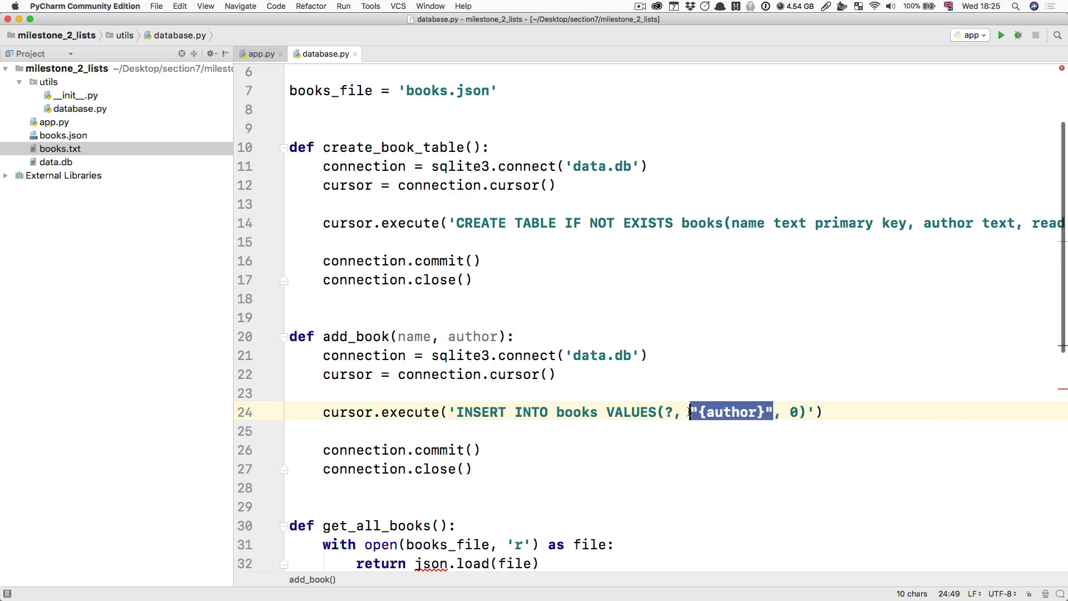
pyautogui.write('?')
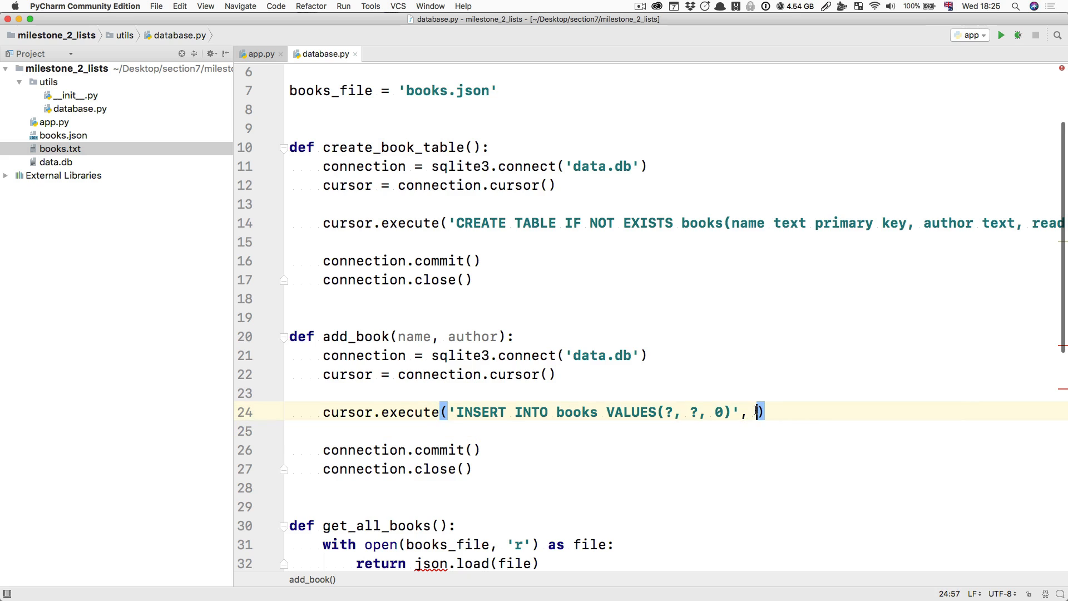
pyautogui.write('(')
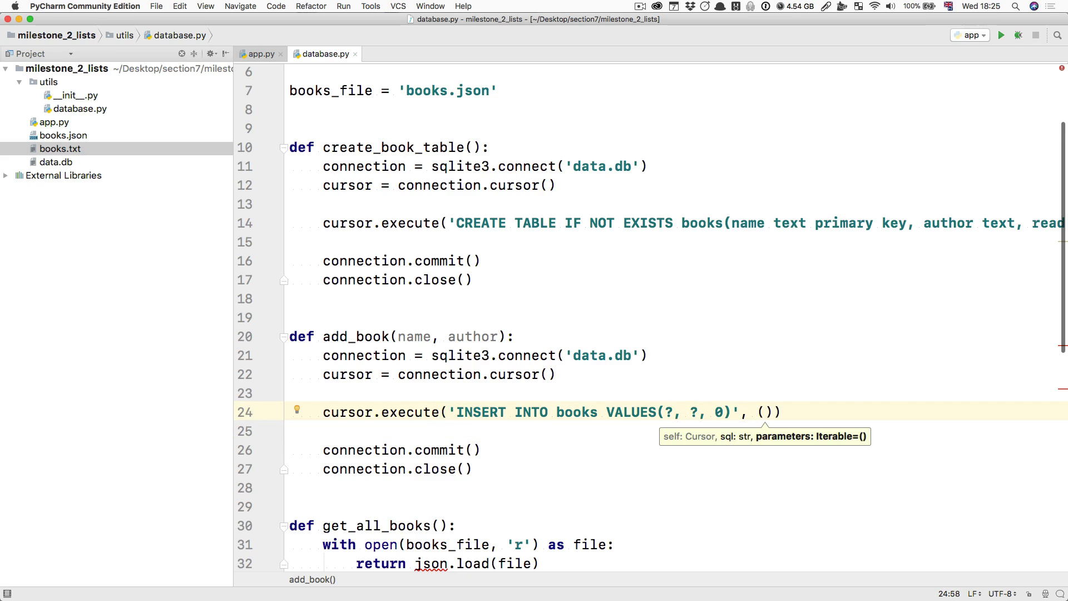
pyautogui.write('name, author')
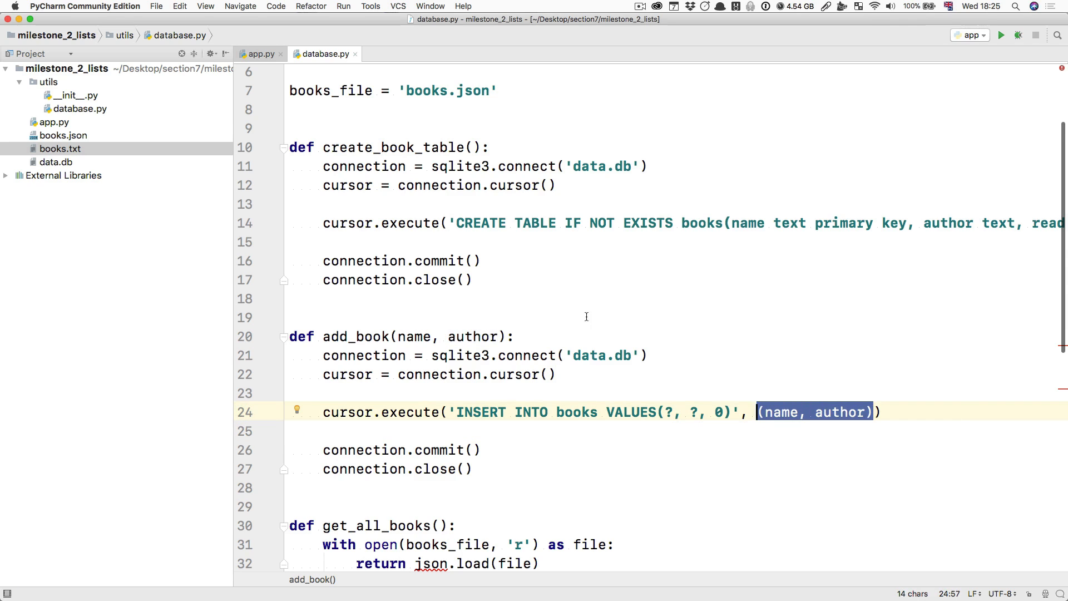
pyautogui.moveTo(522, 441)
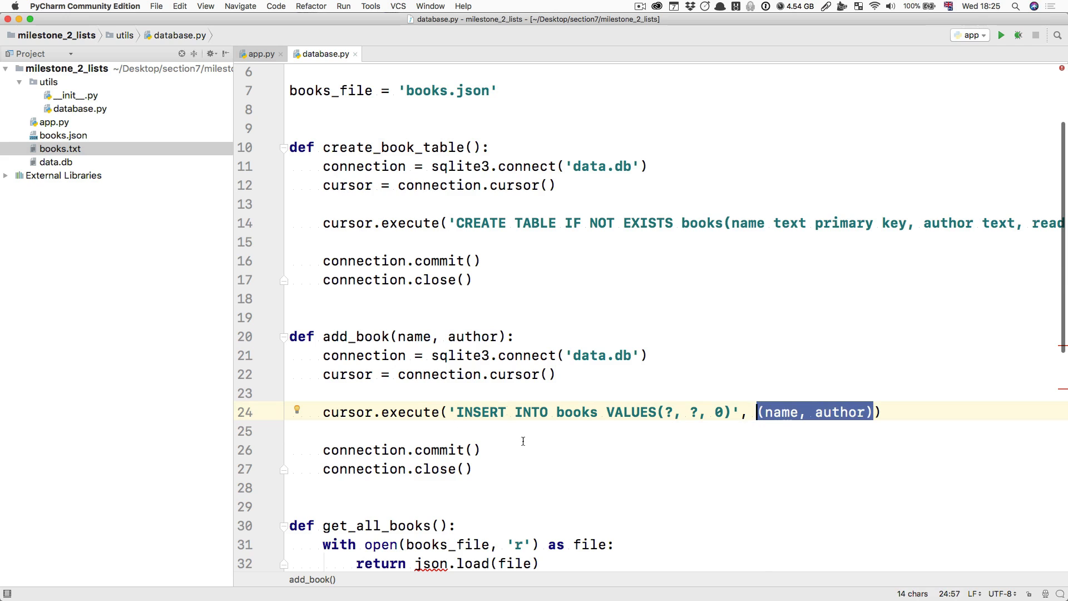
pyautogui.doubleClick(781, 412)
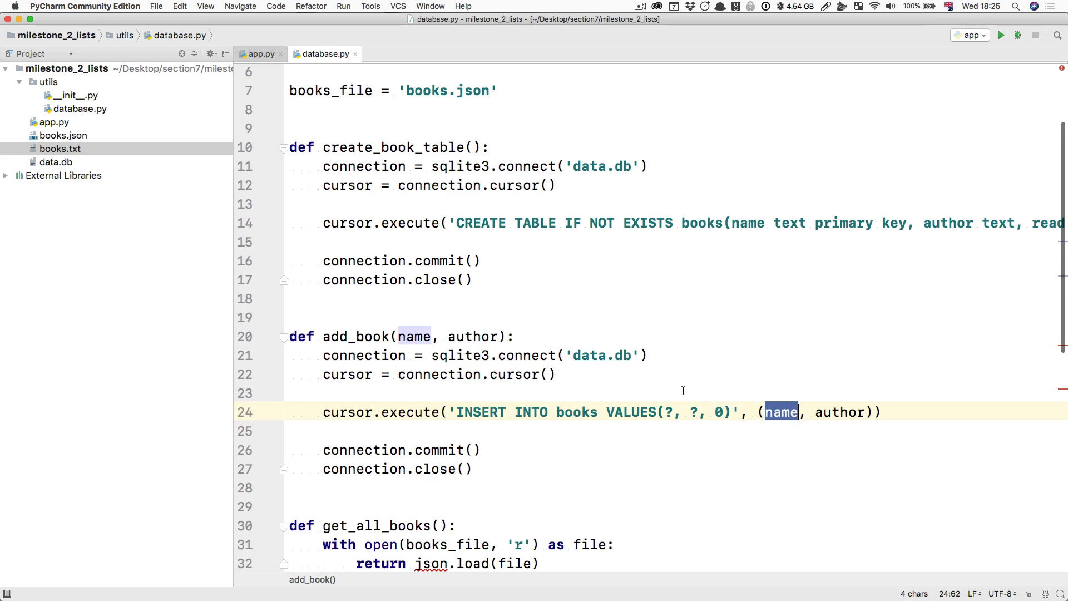
pyautogui.doubleClick(839, 412)
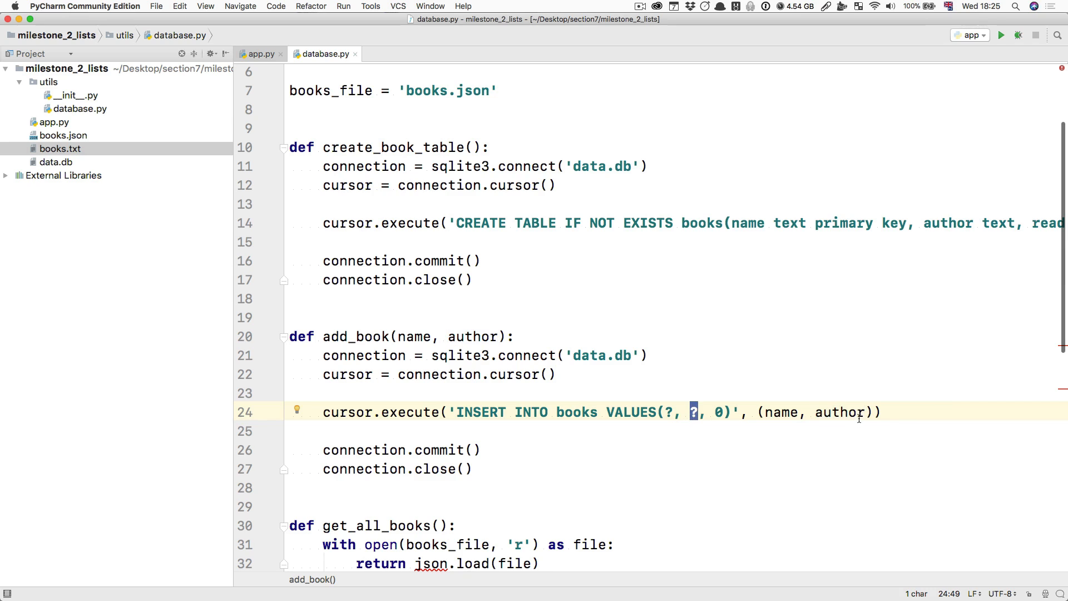
pyautogui.doubleClick(839, 412)
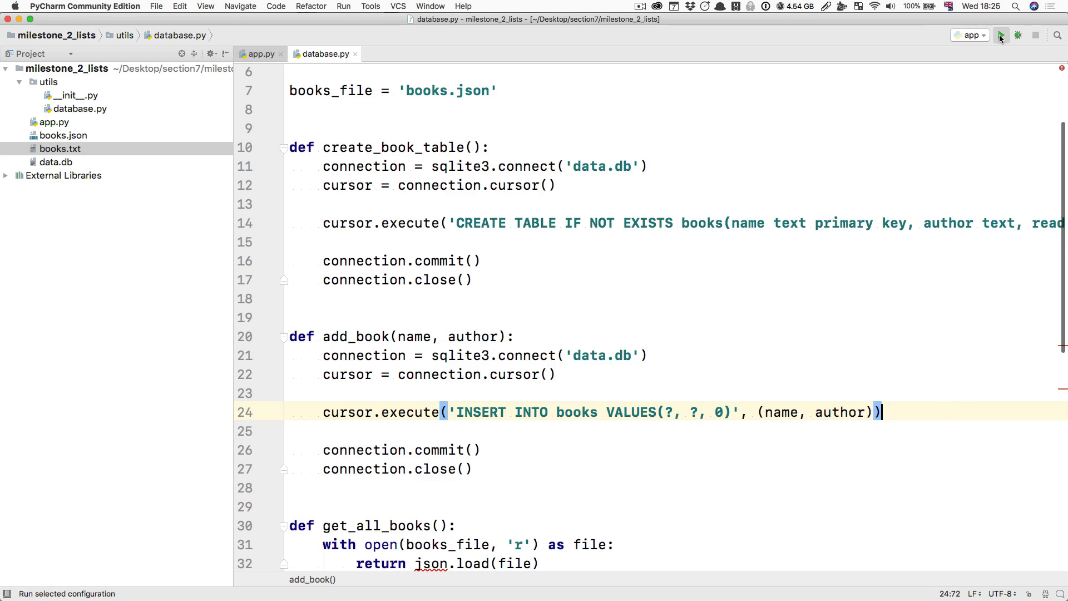
# Run the app, choose 'a', and begin typing the book name 'Test Driven Devel'.
pyautogui.click(1001, 35)
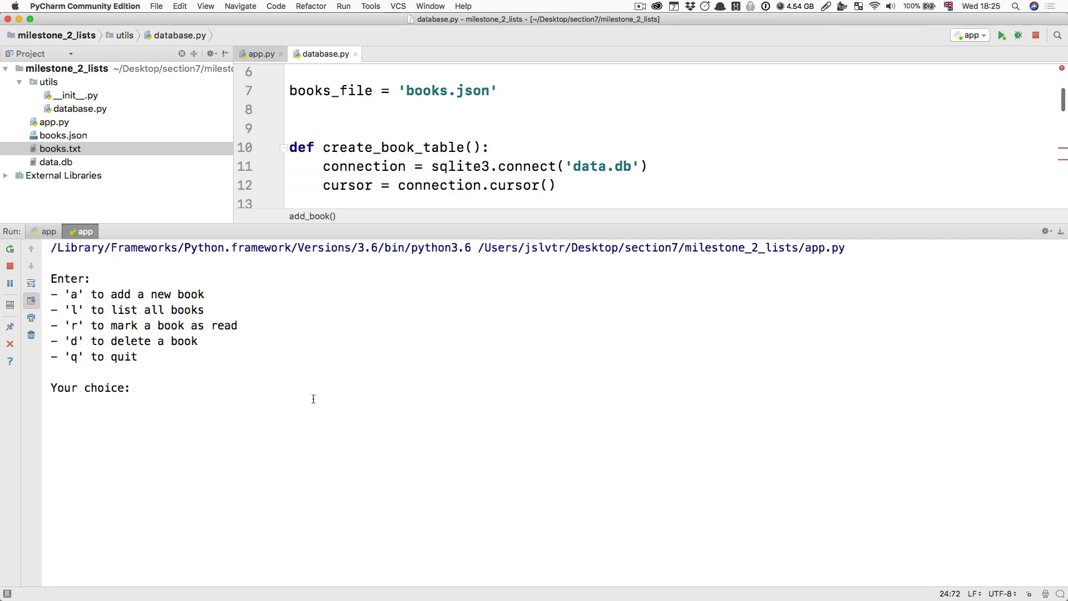
pyautogui.write('a')
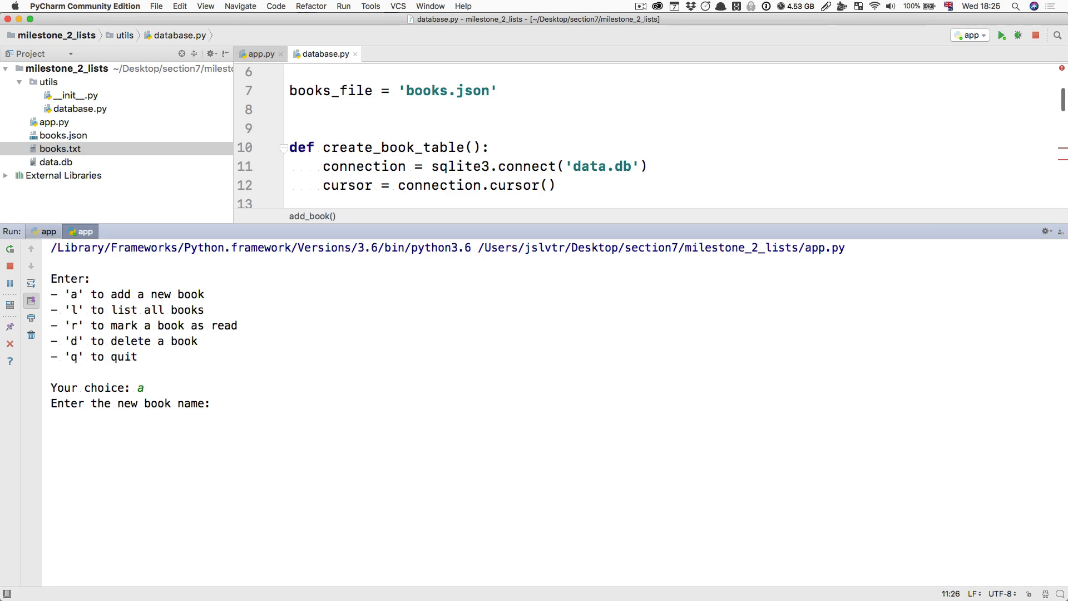
pyautogui.write('Test Driven Devel')
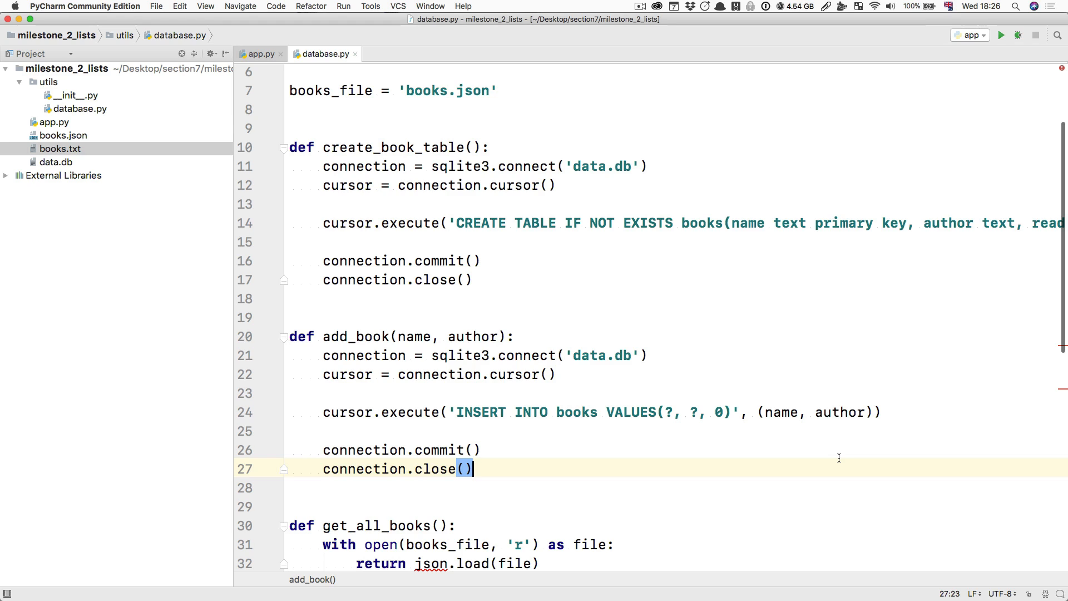
pyautogui.moveTo(456, 412)
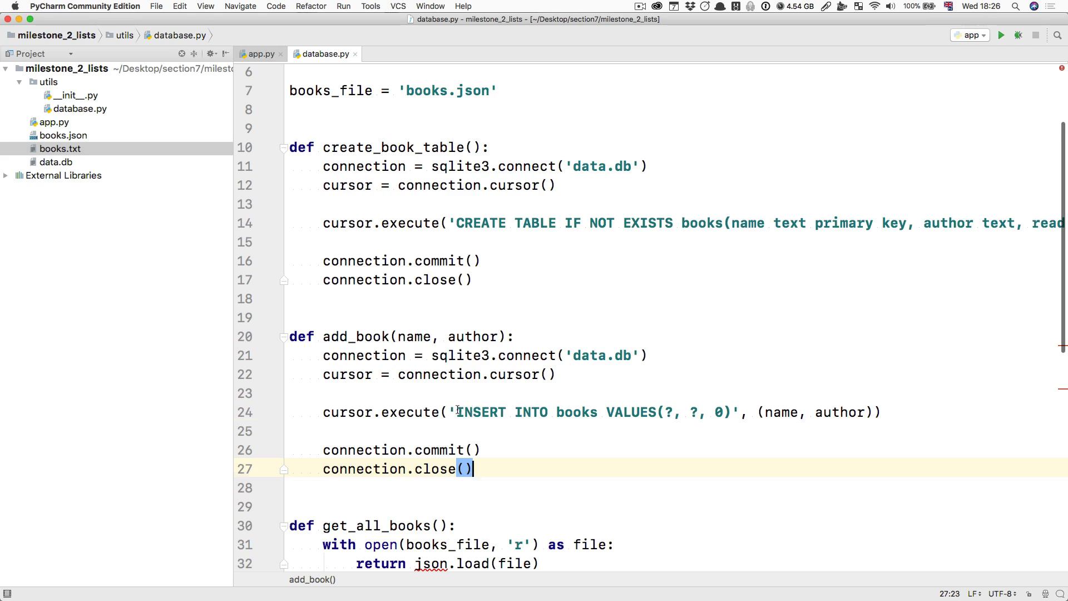
pyautogui.moveTo(455, 411); pyautogui.dragTo(729, 411)
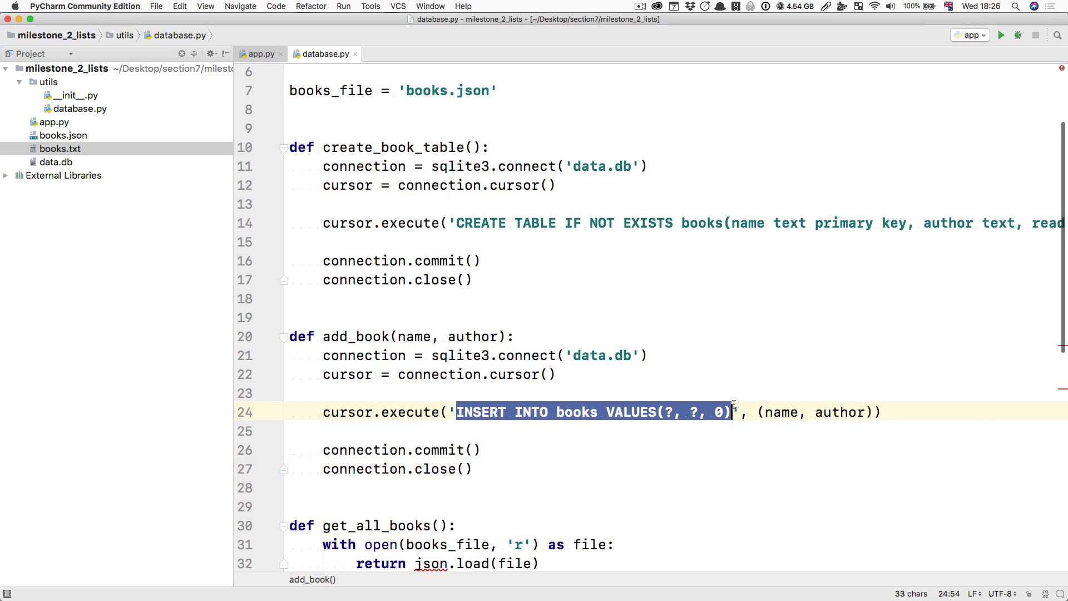